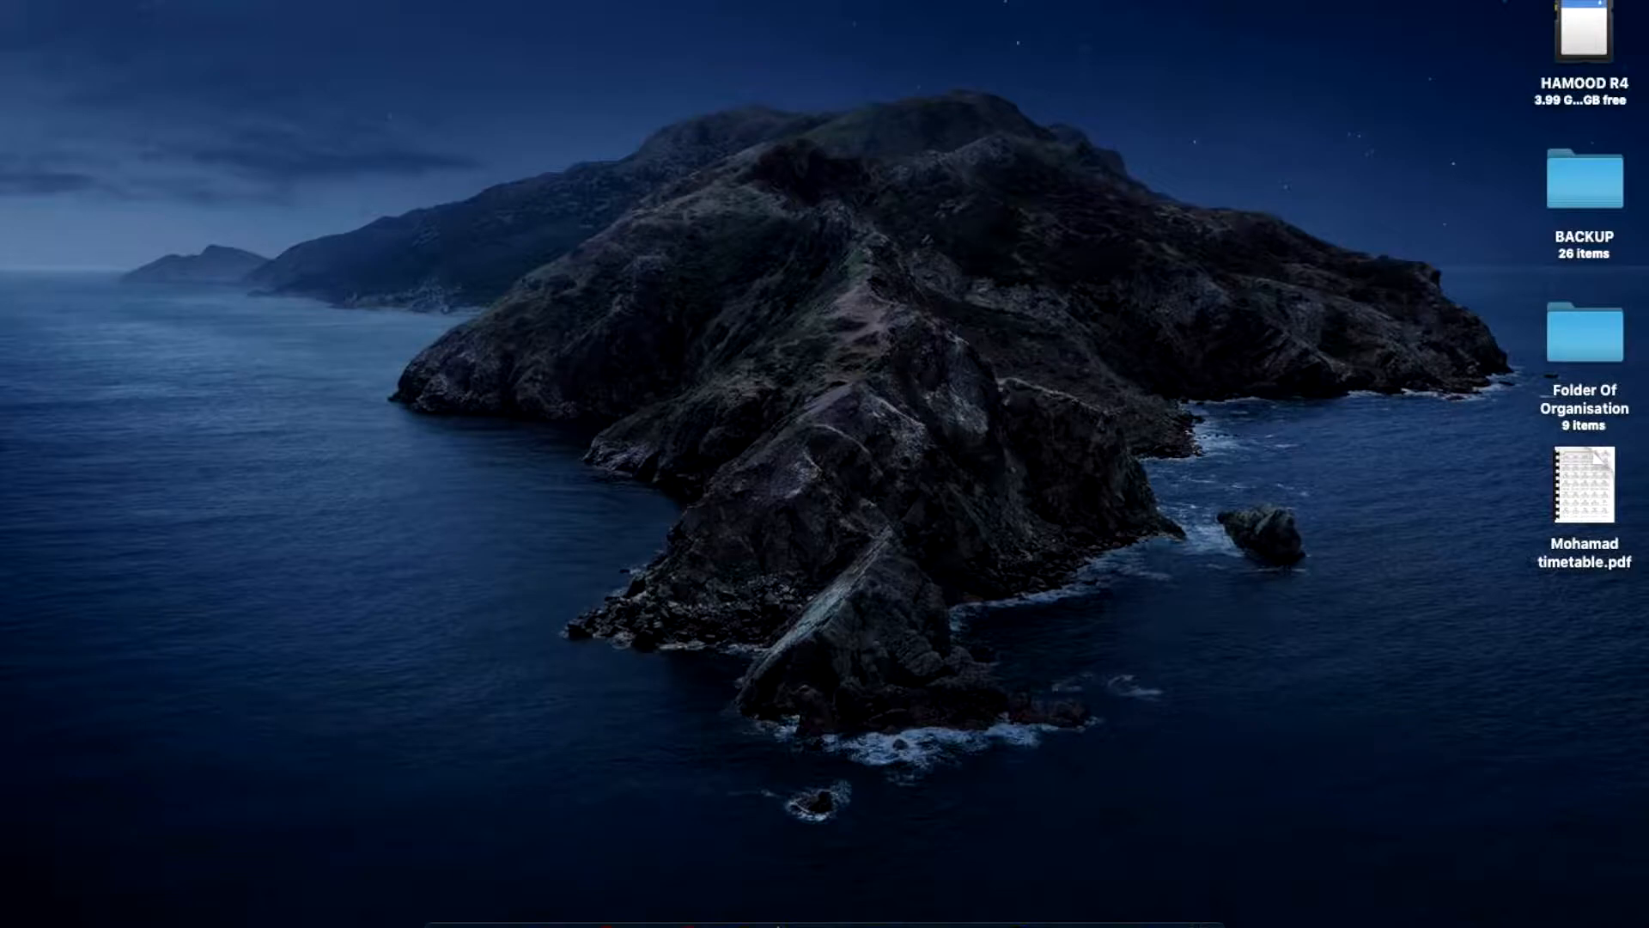
# Open HAMOOD R4 > GAME and search for 'mar' within the GAME folder.
pyautogui.doubleClick(1582, 37)
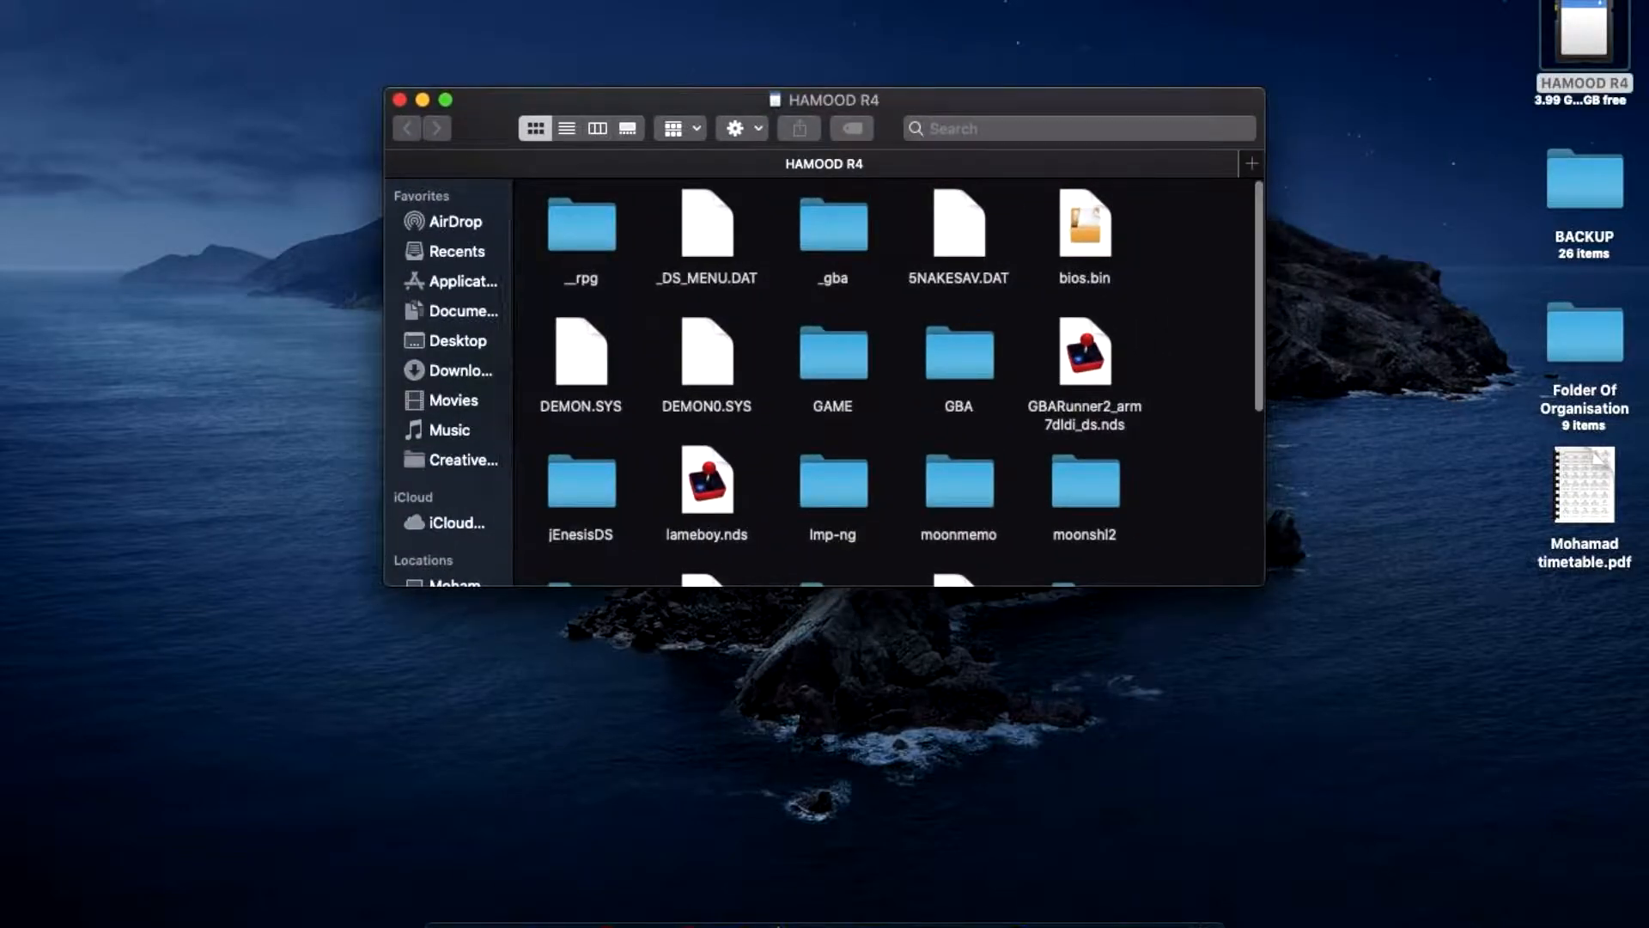
pyautogui.doubleClick(830, 350)
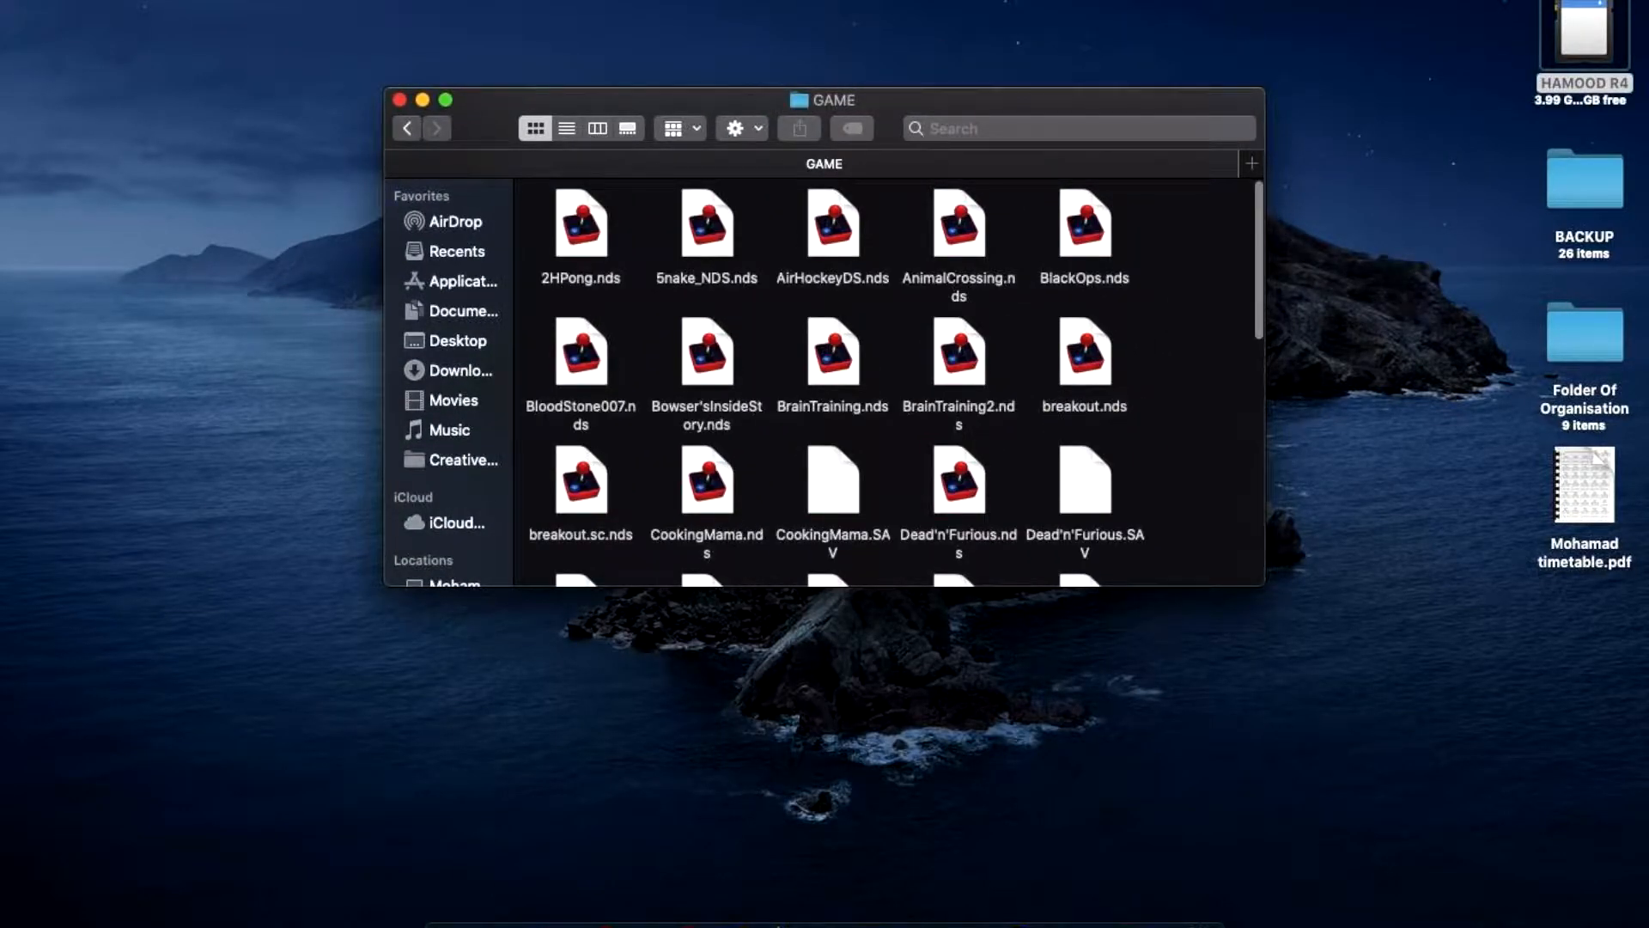
pyautogui.click(1077, 127)
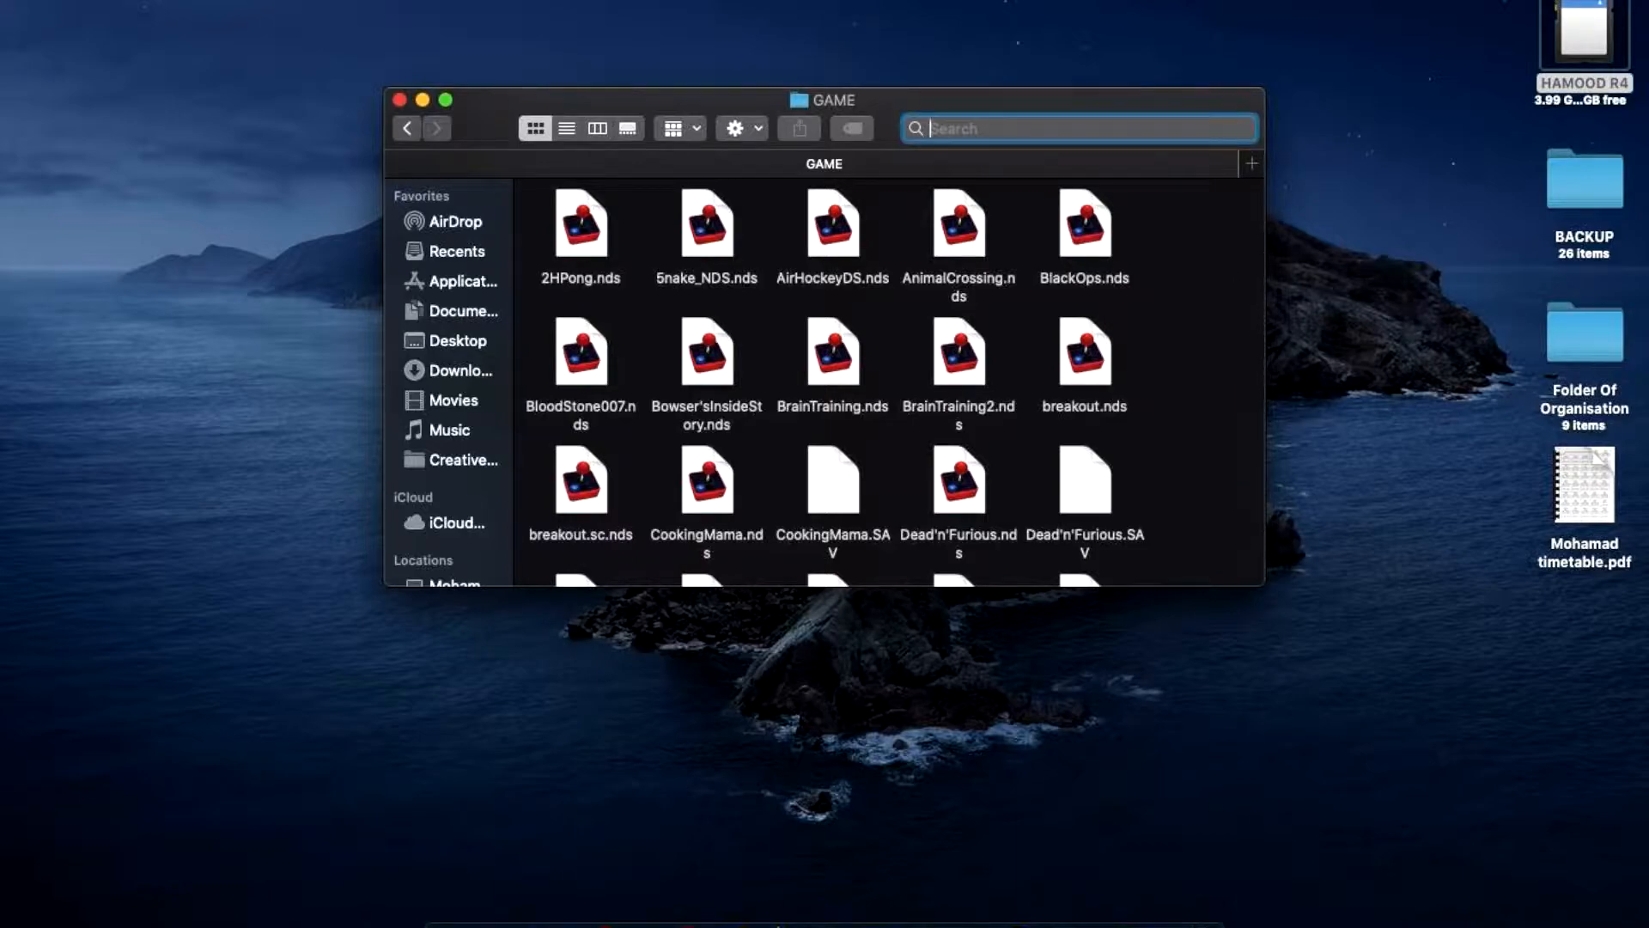
pyautogui.write('mario')
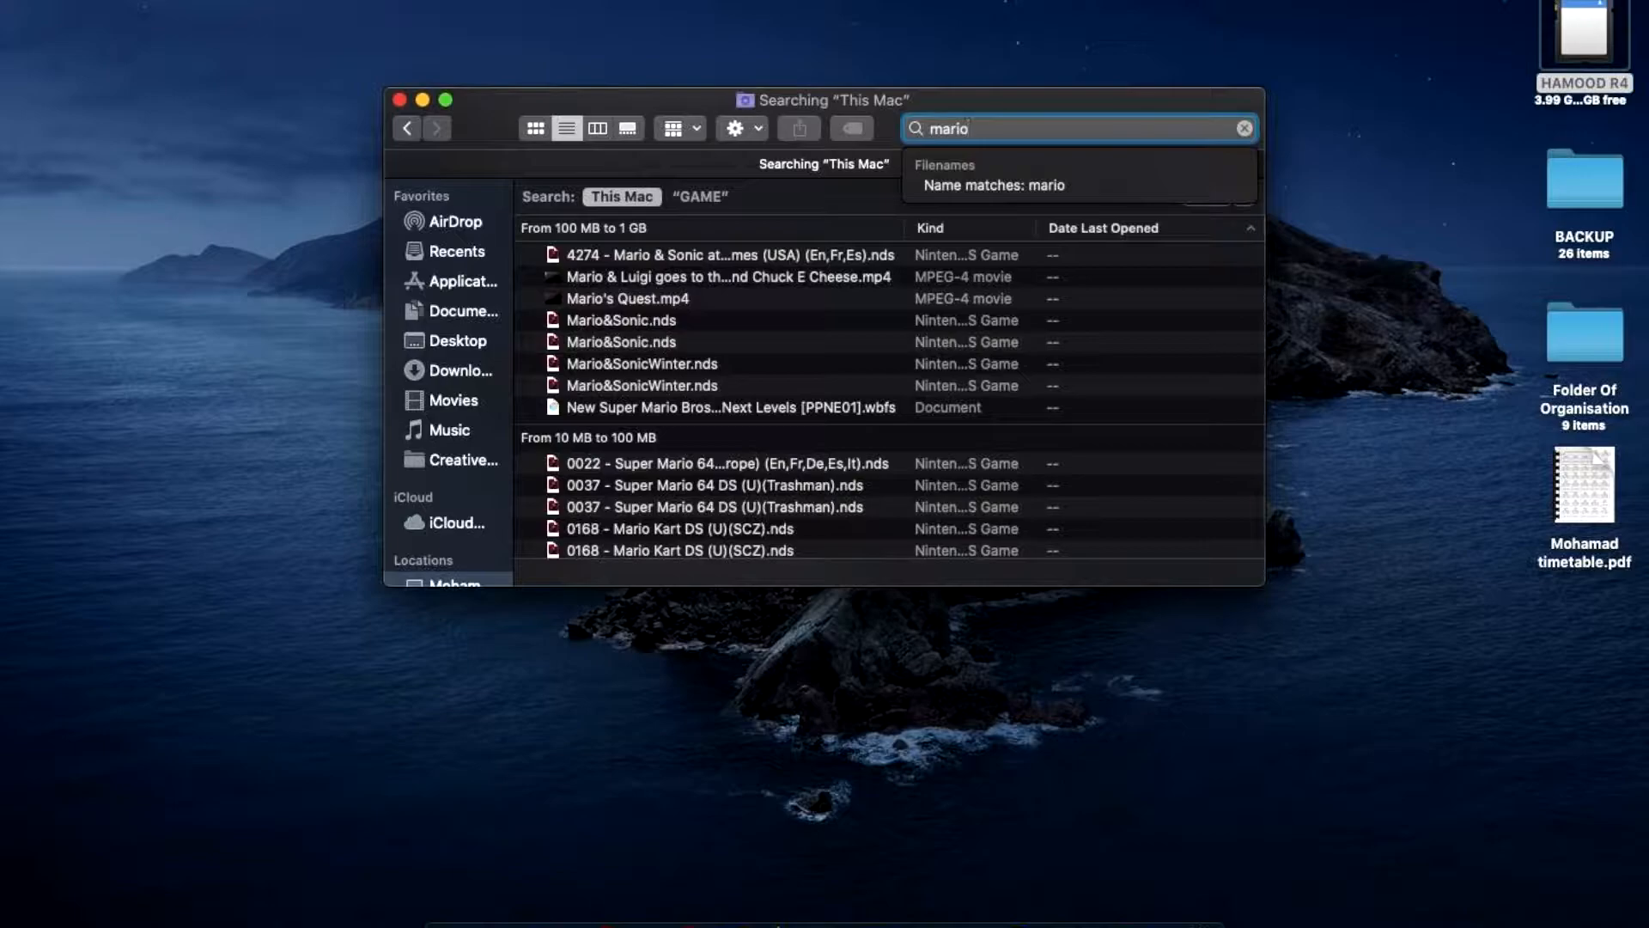
pyautogui.click(701, 197)
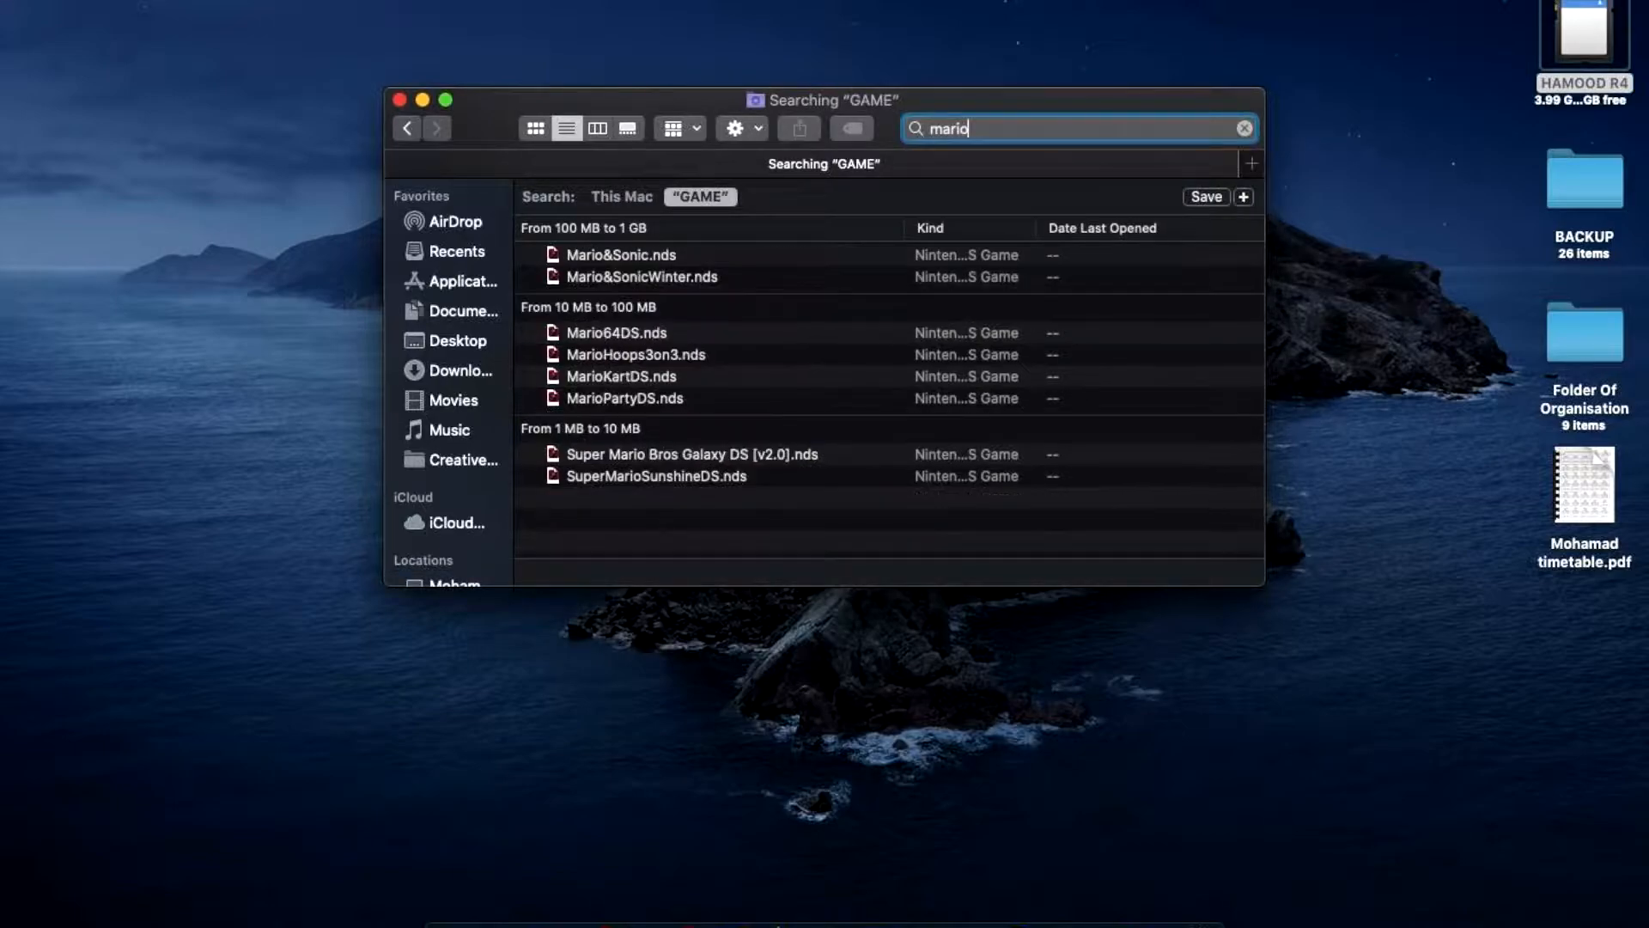
# Rename 'Super Mario Bros Galaxy DS [v2.0].nds' to SuperMarioBrosGalaxyDS.nds.
pyautogui.click(620, 254)
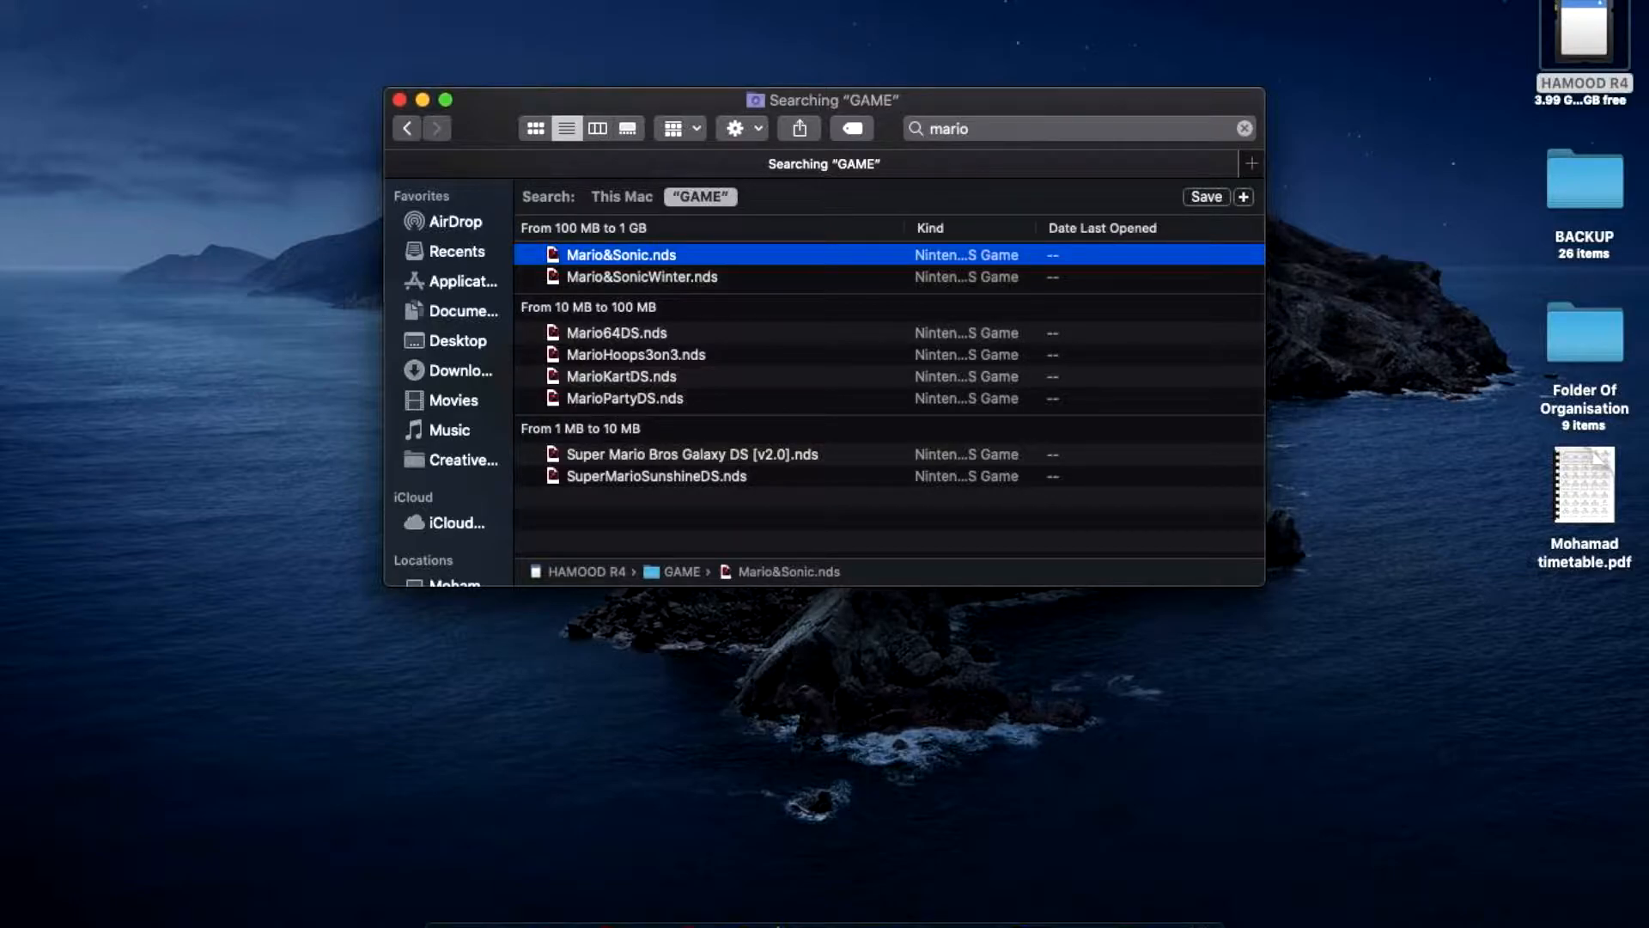
pyautogui.click(692, 453)
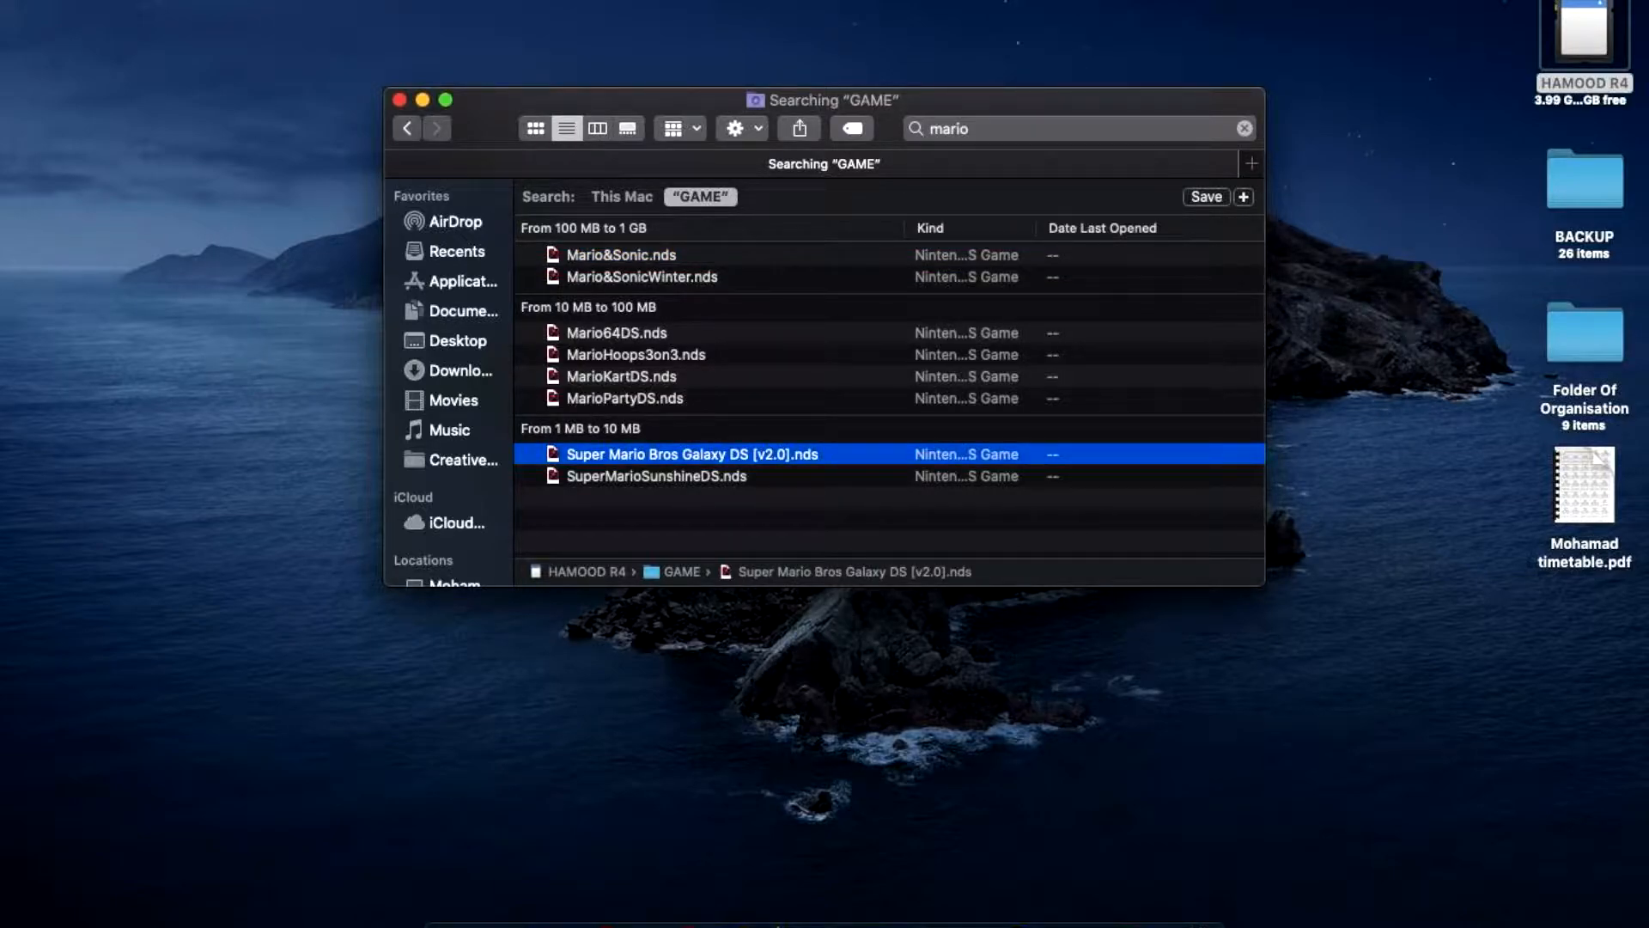
pyautogui.rightClick(690, 454)
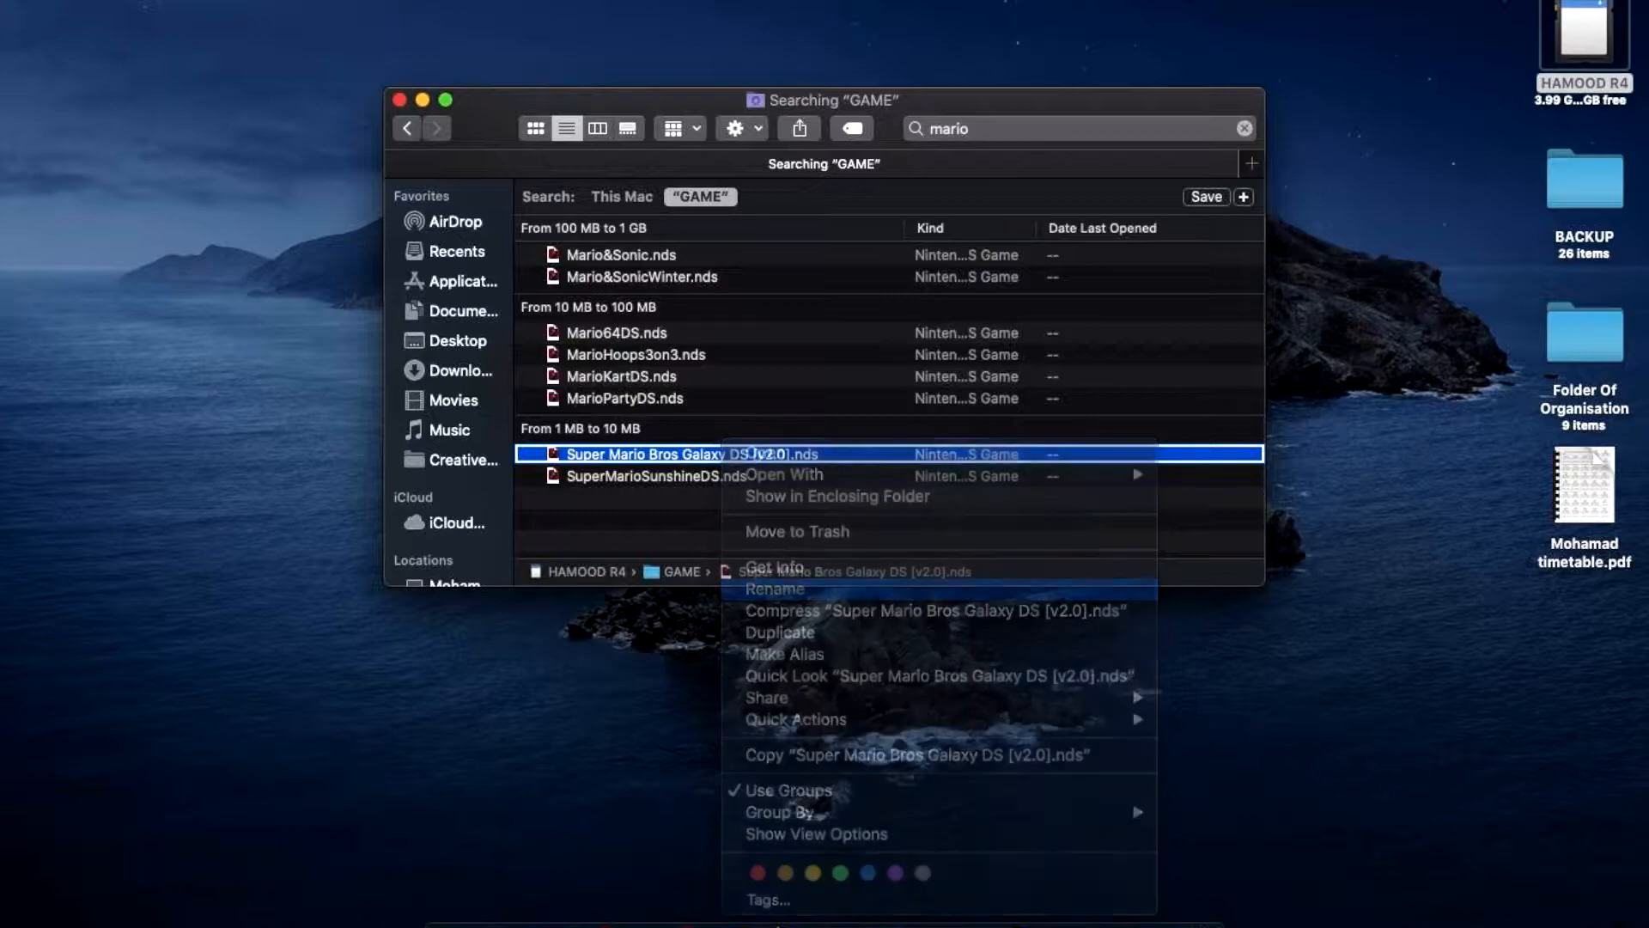
pyautogui.click(774, 588)
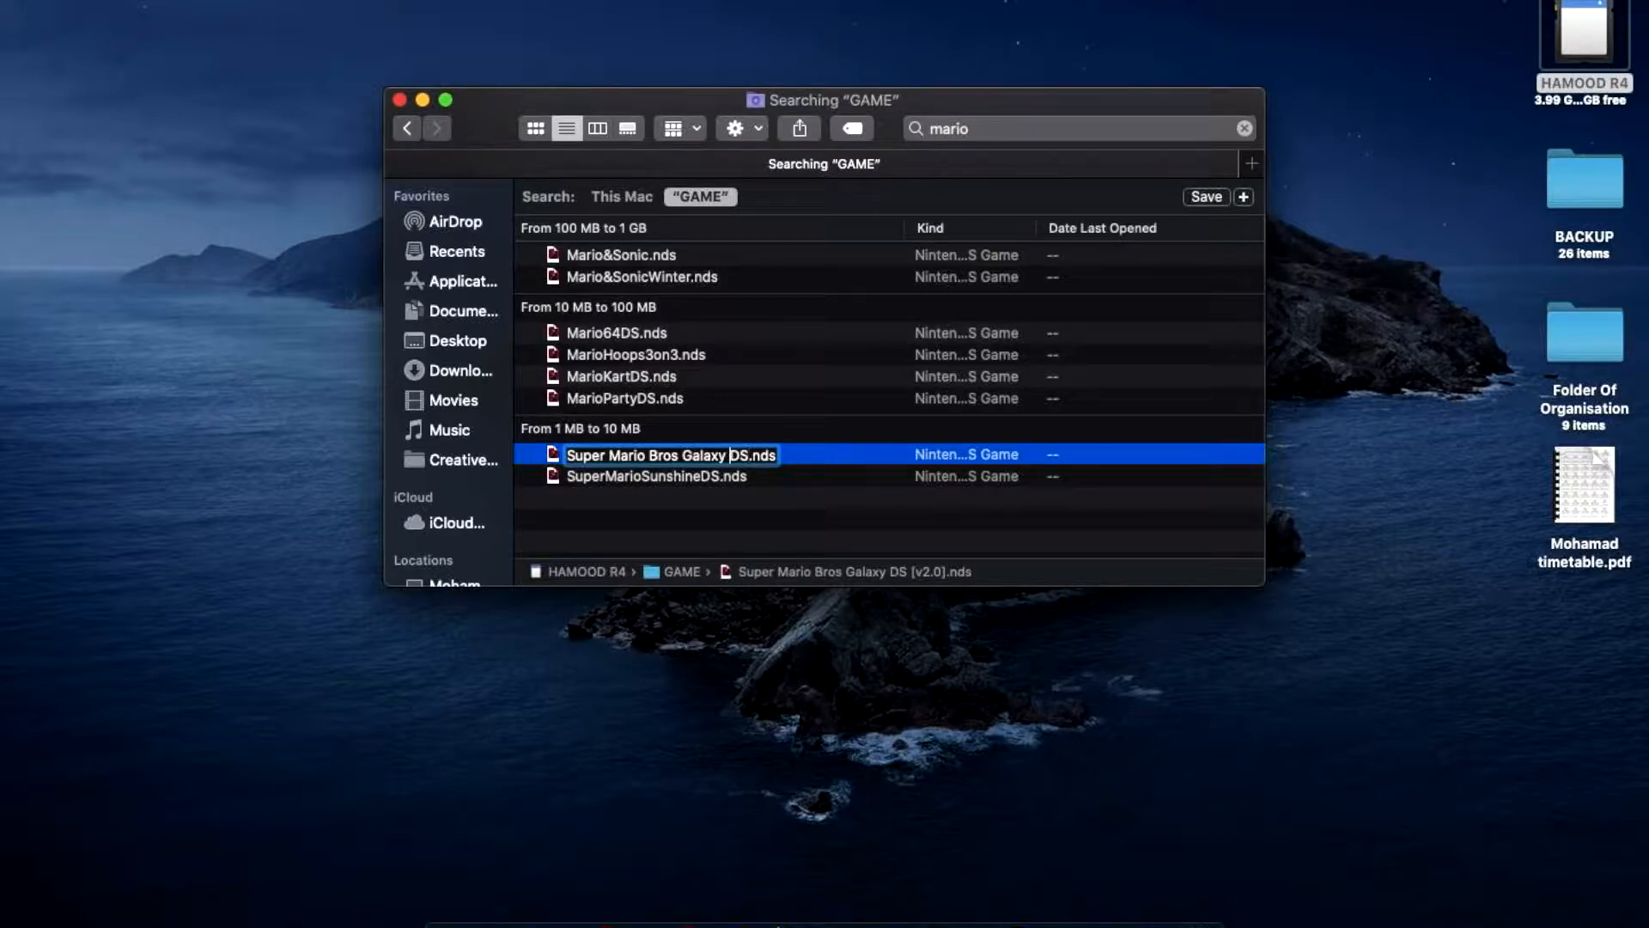
pyautogui.press('Backspace')
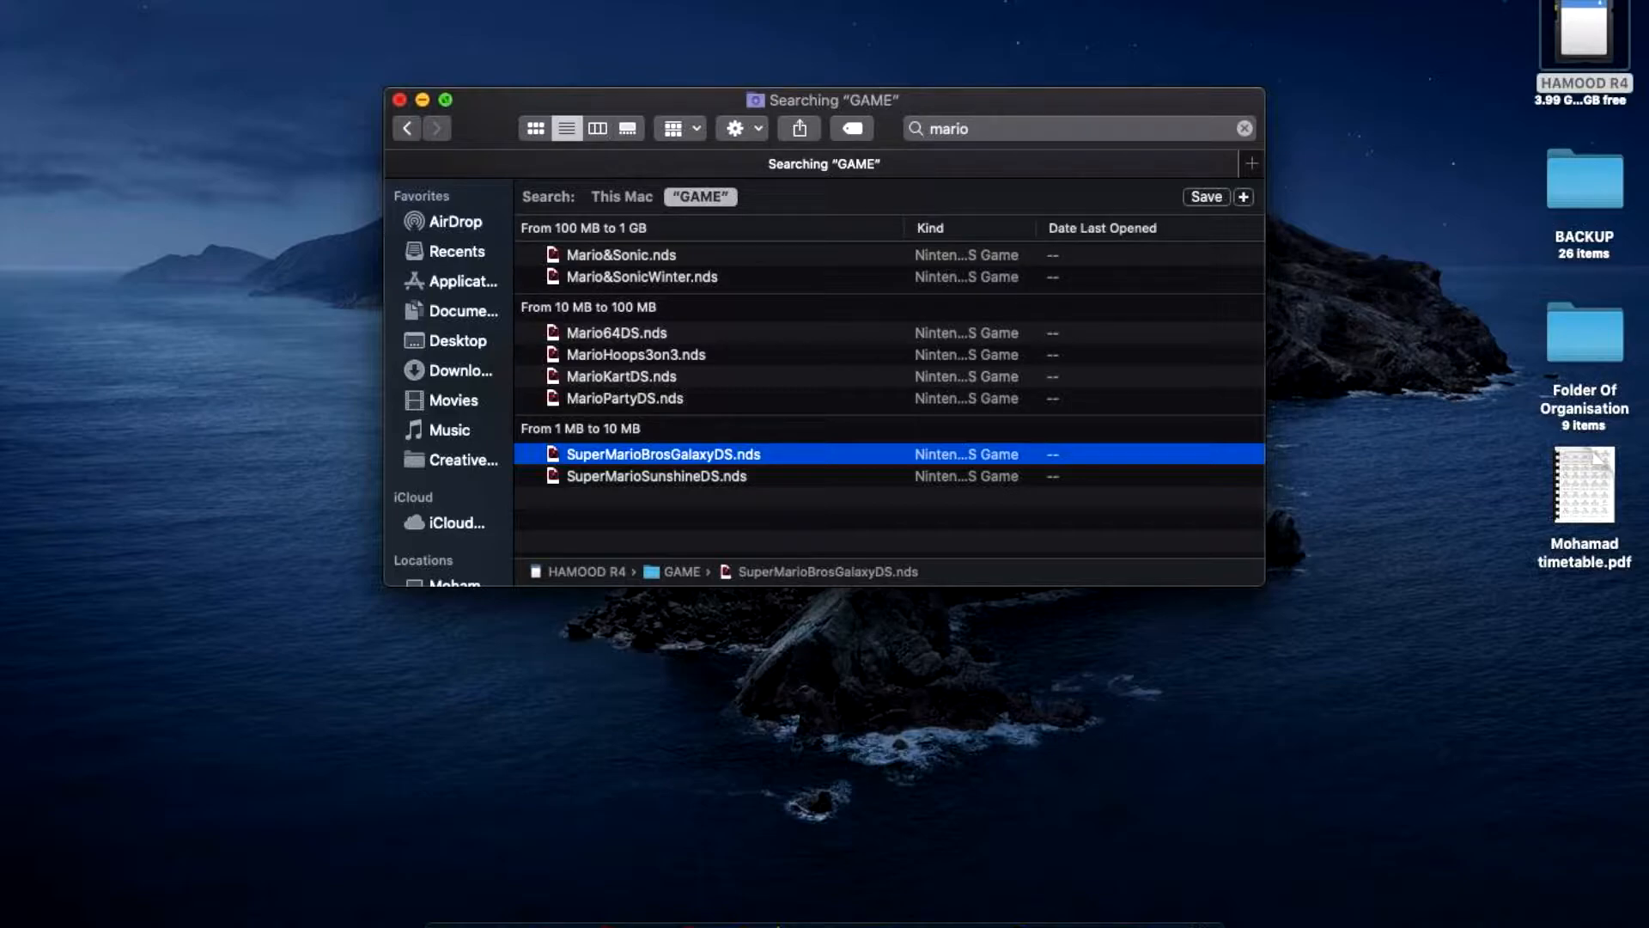
# Close the search window, reopen HAMOOD R4, and launch SD Card Formatter from Launchpad.
pyautogui.click(399, 99)
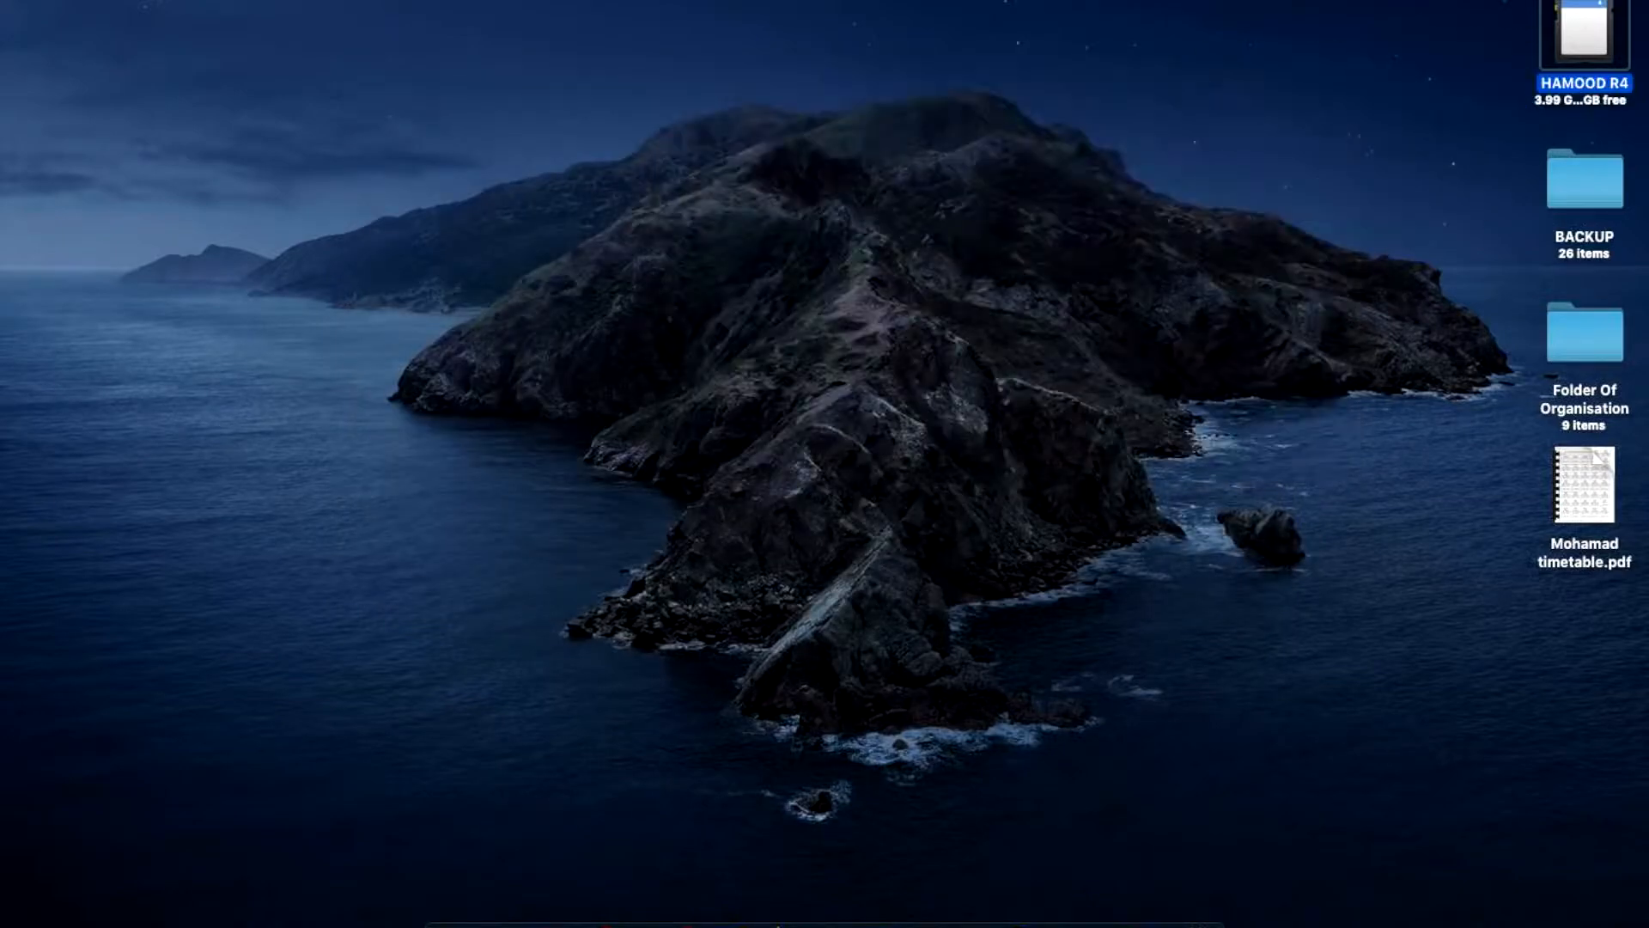
pyautogui.doubleClick(1582, 42)
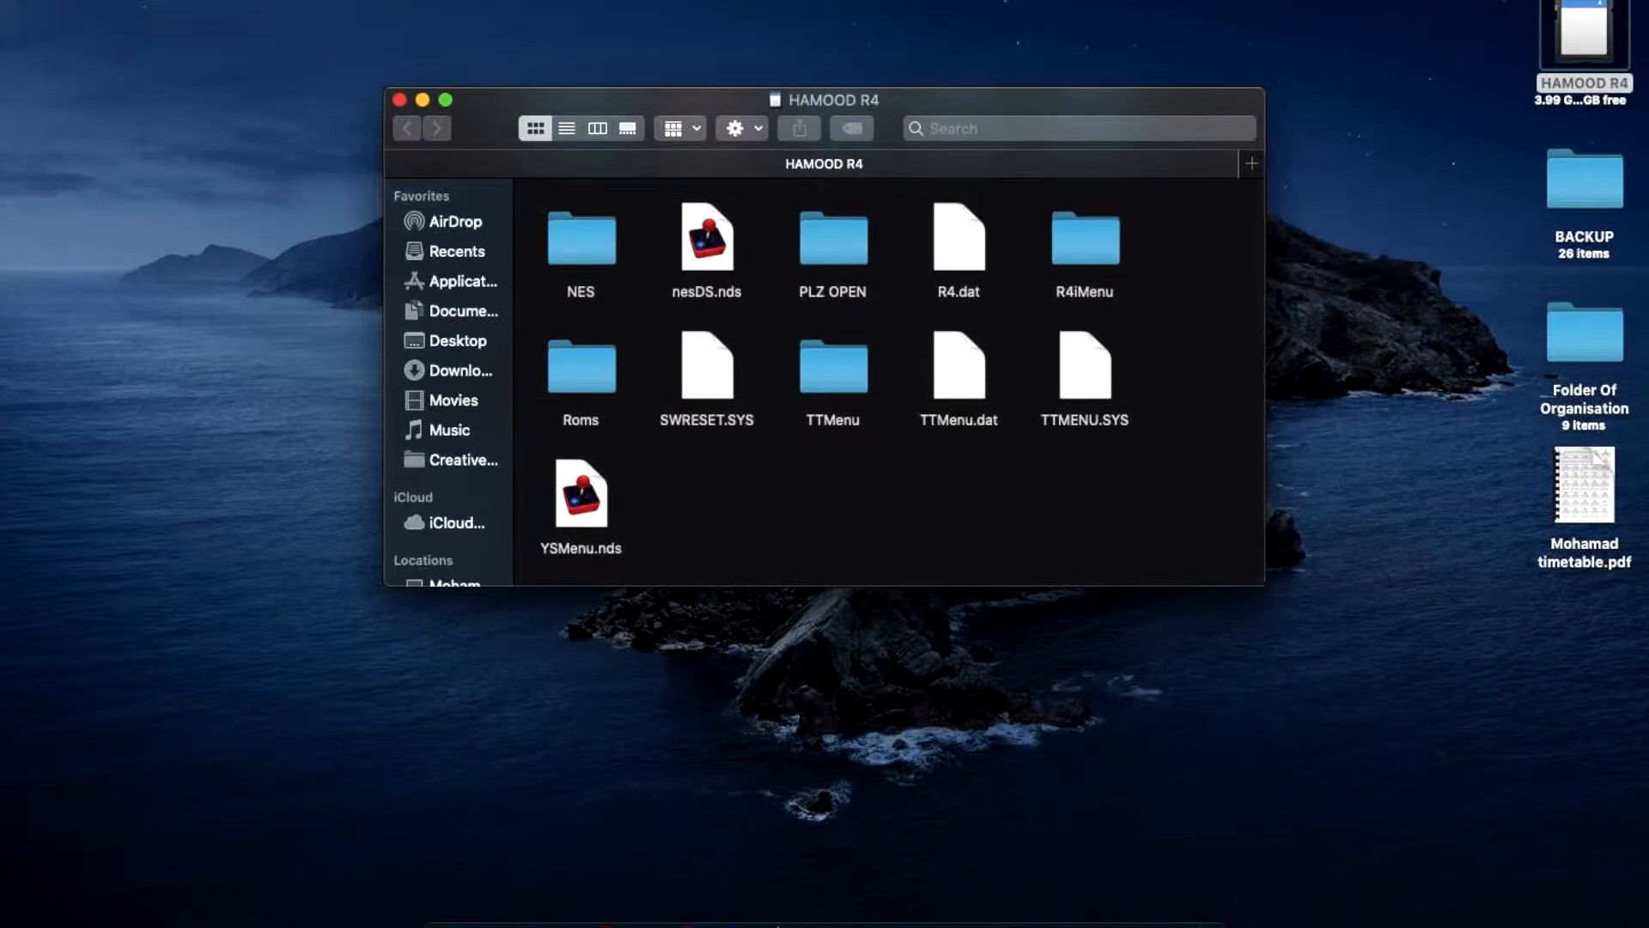
pyautogui.click(1582, 178)
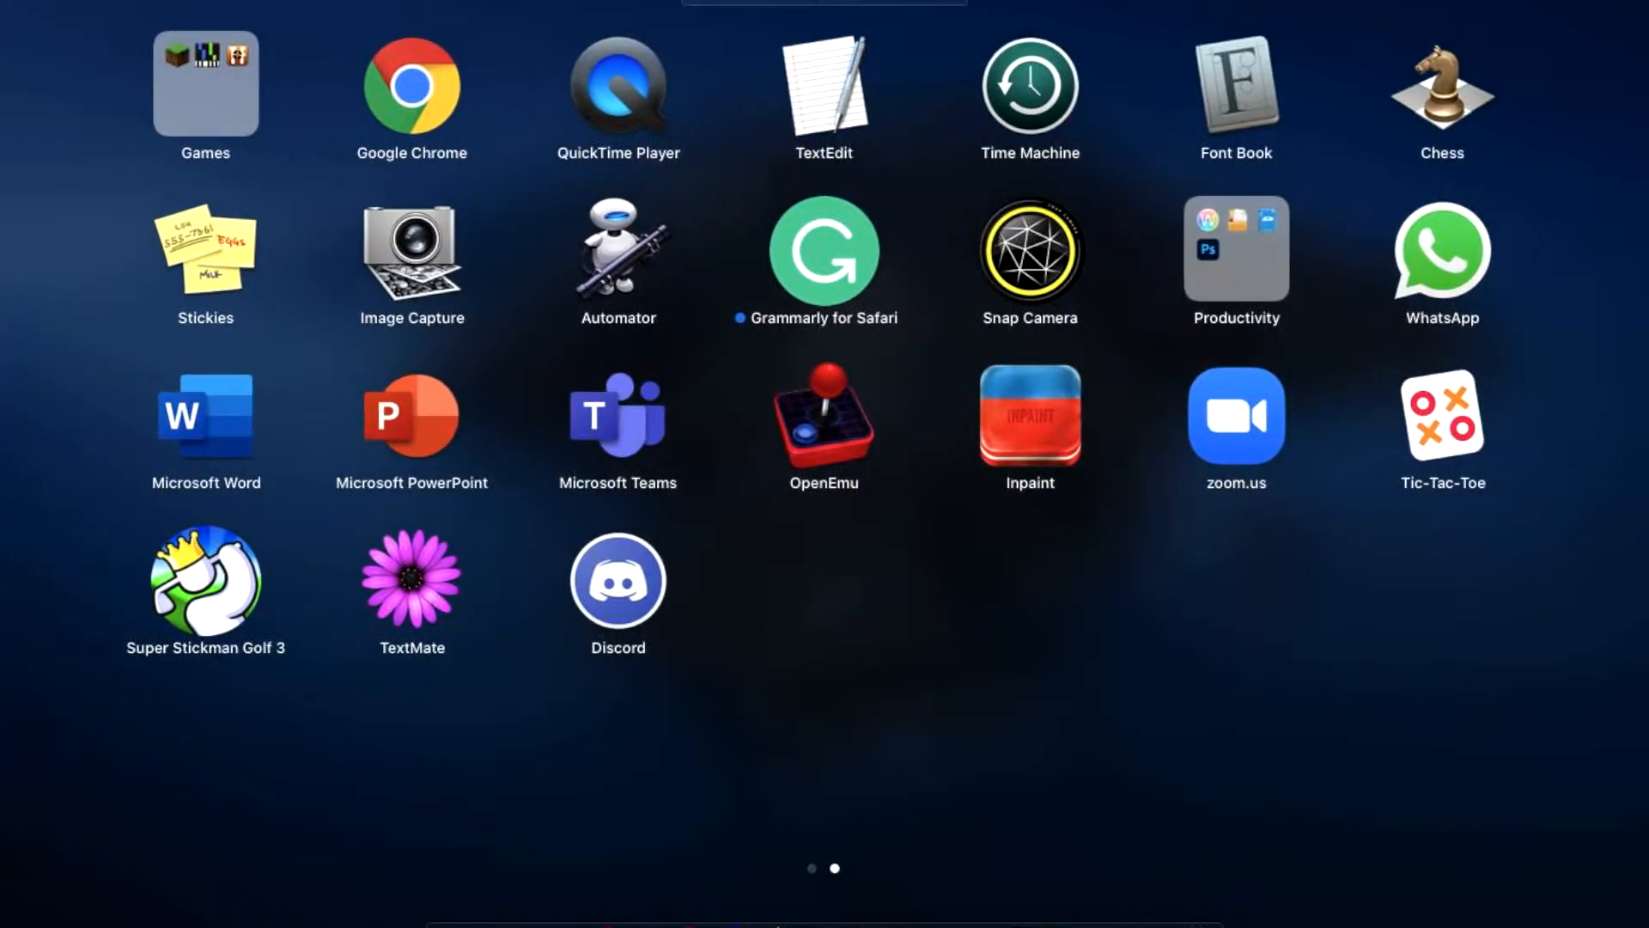
pyautogui.hscroll(-3)
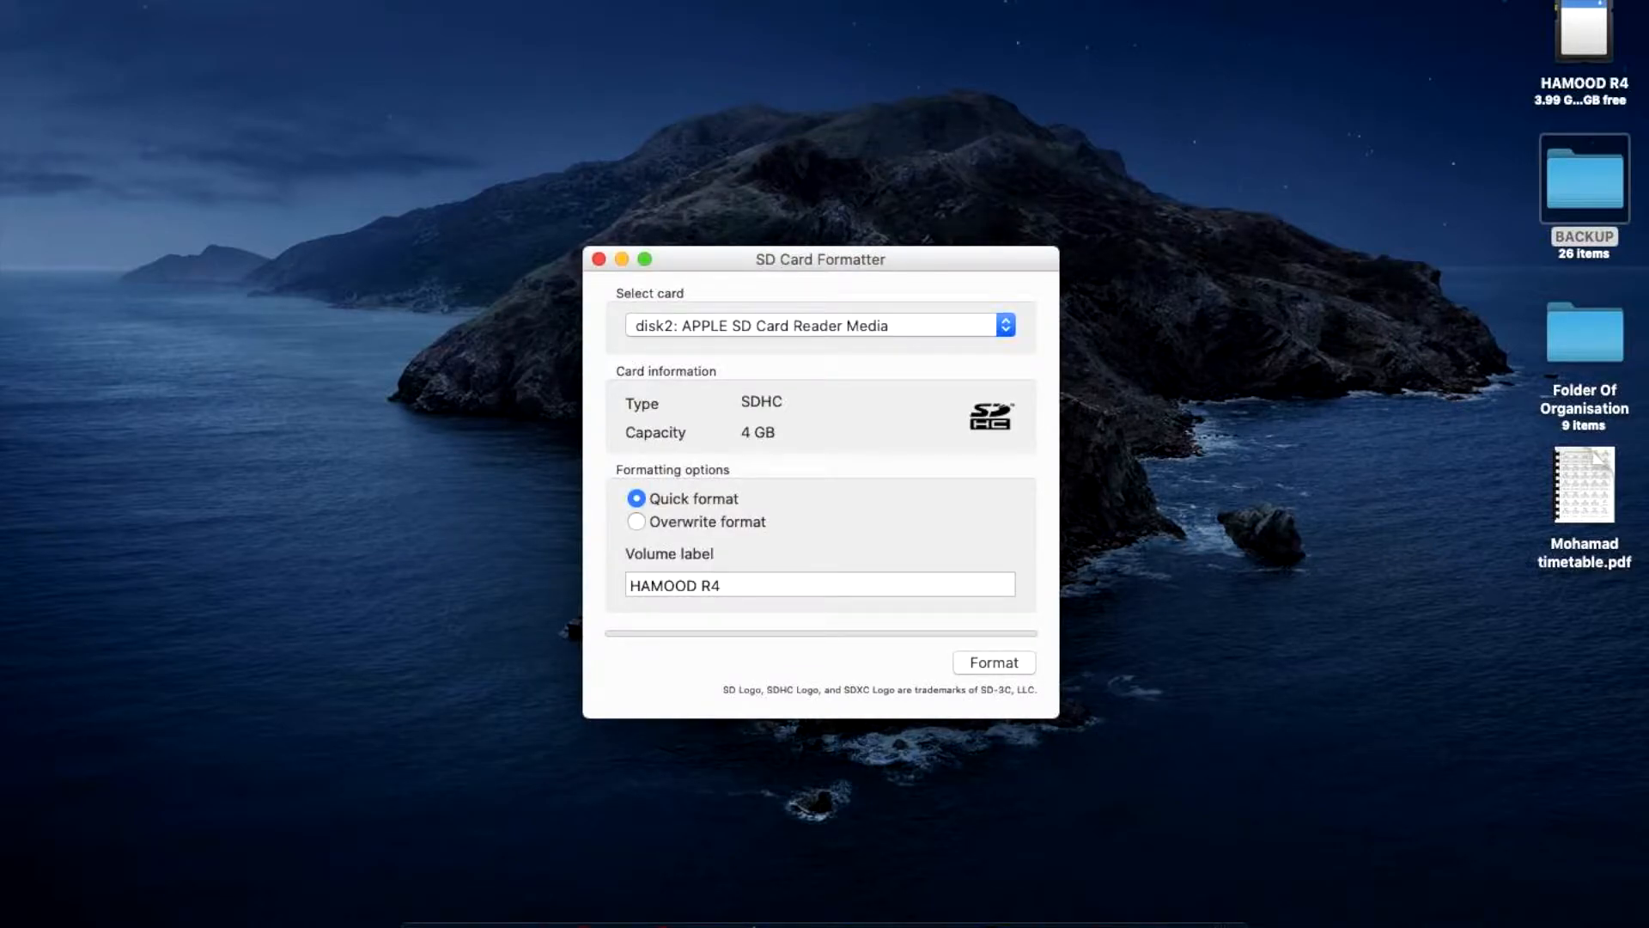
# Quick-format HAMOOD R4 as FAT32, authorising with the admin password, and dismiss the completion notice.
pyautogui.click(993, 662)
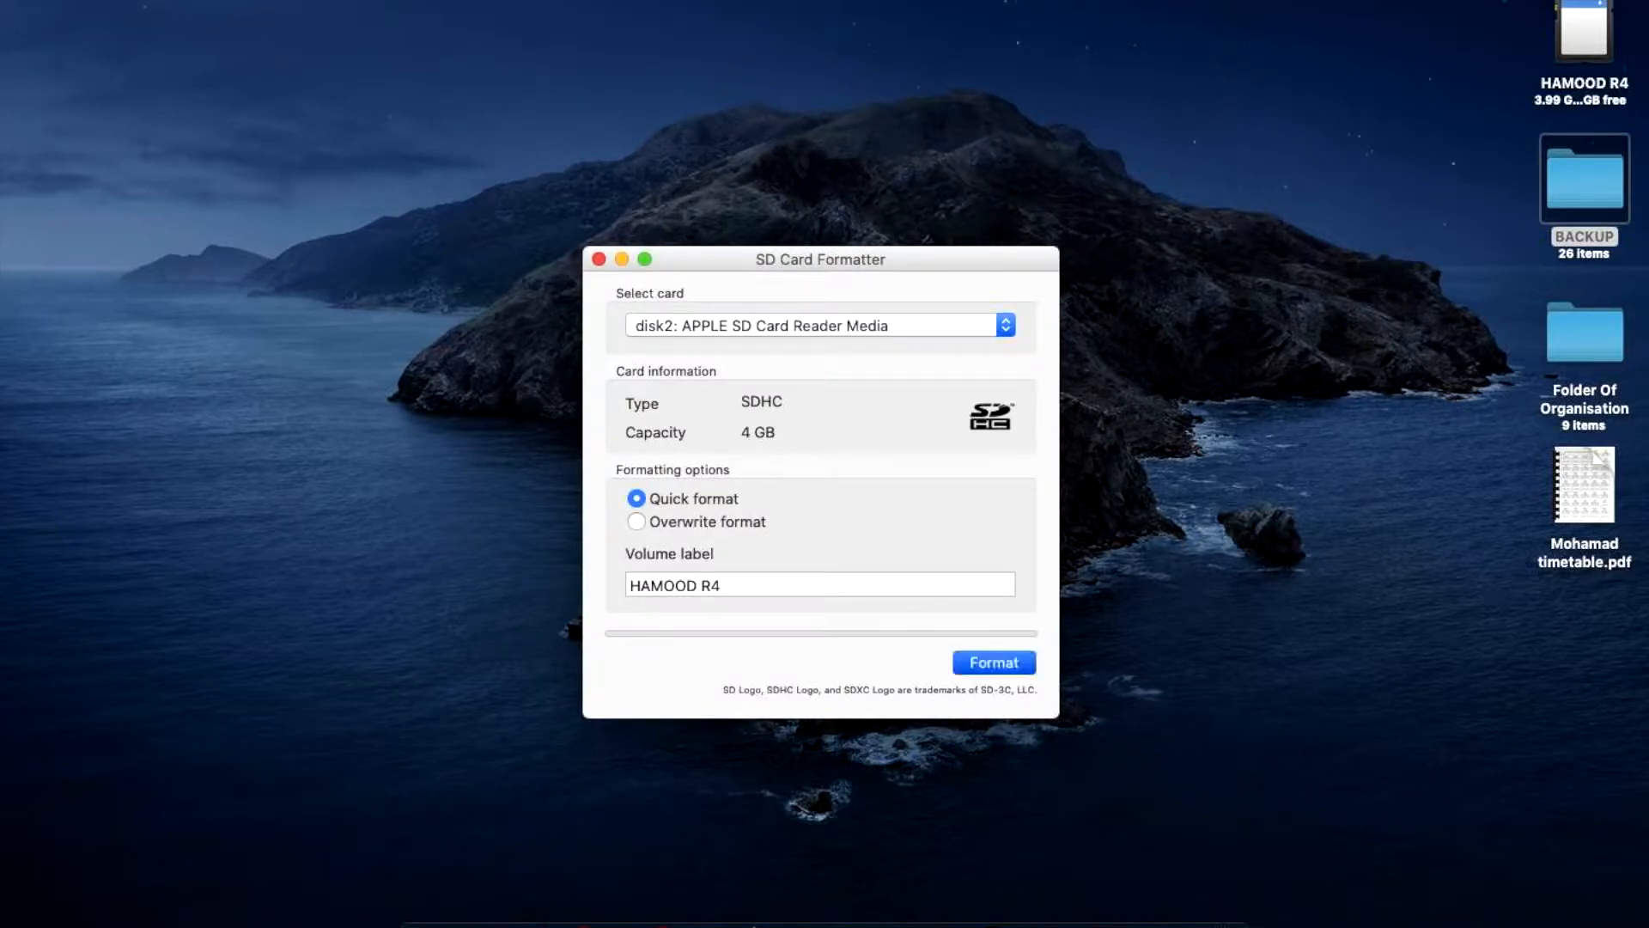
pyautogui.click(993, 661)
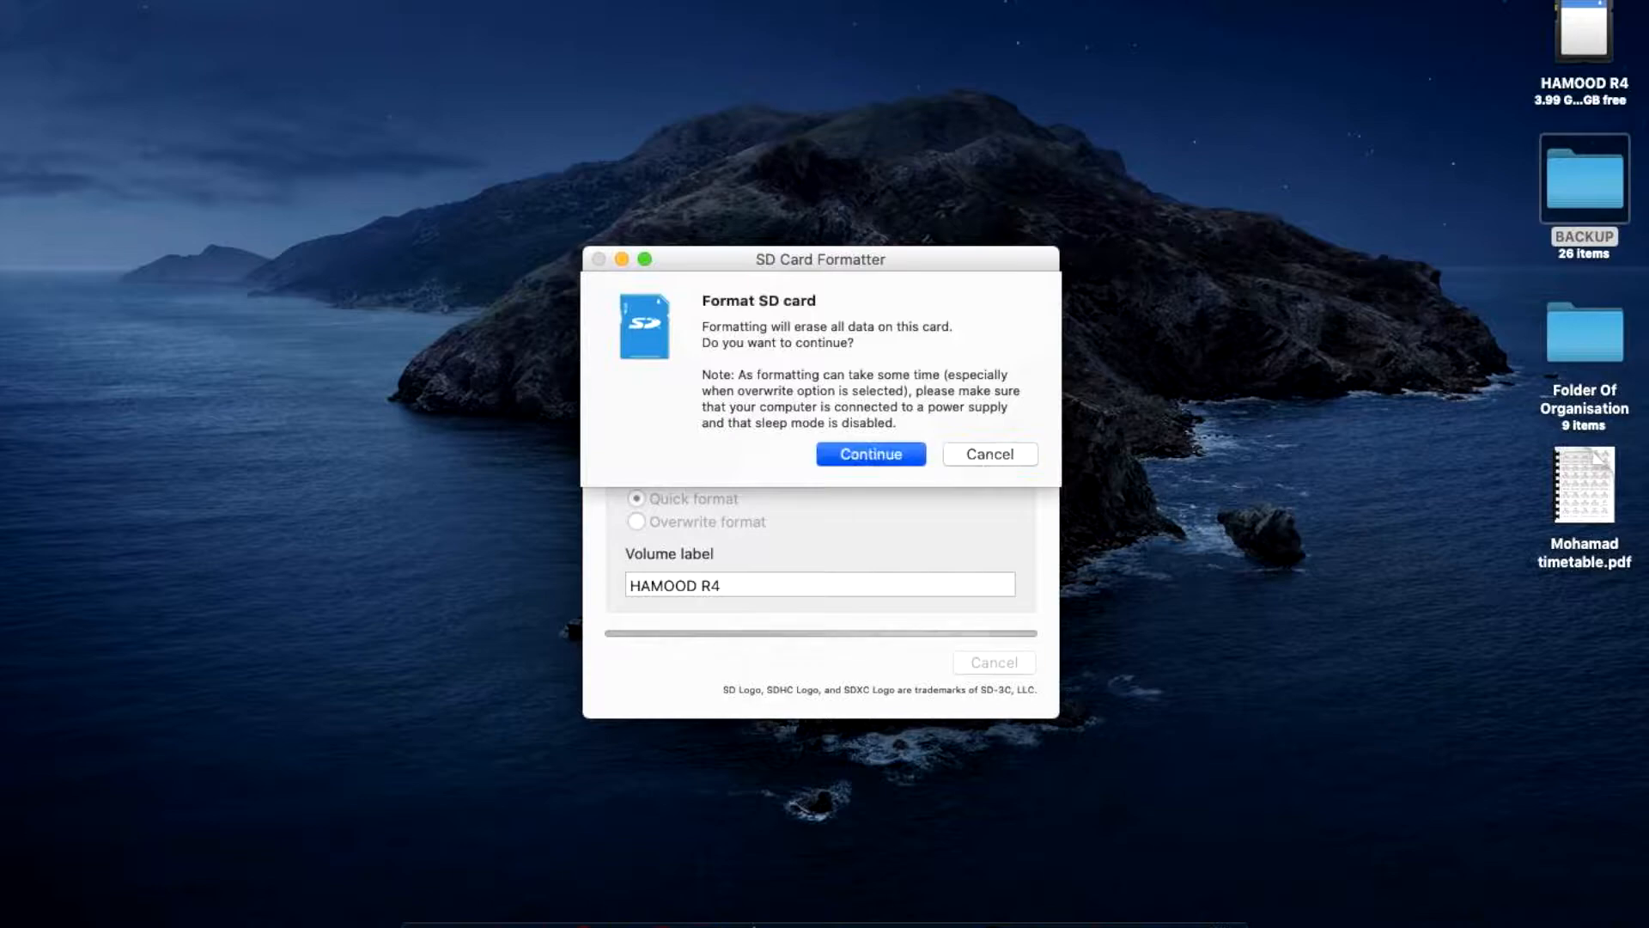
pyautogui.click(870, 454)
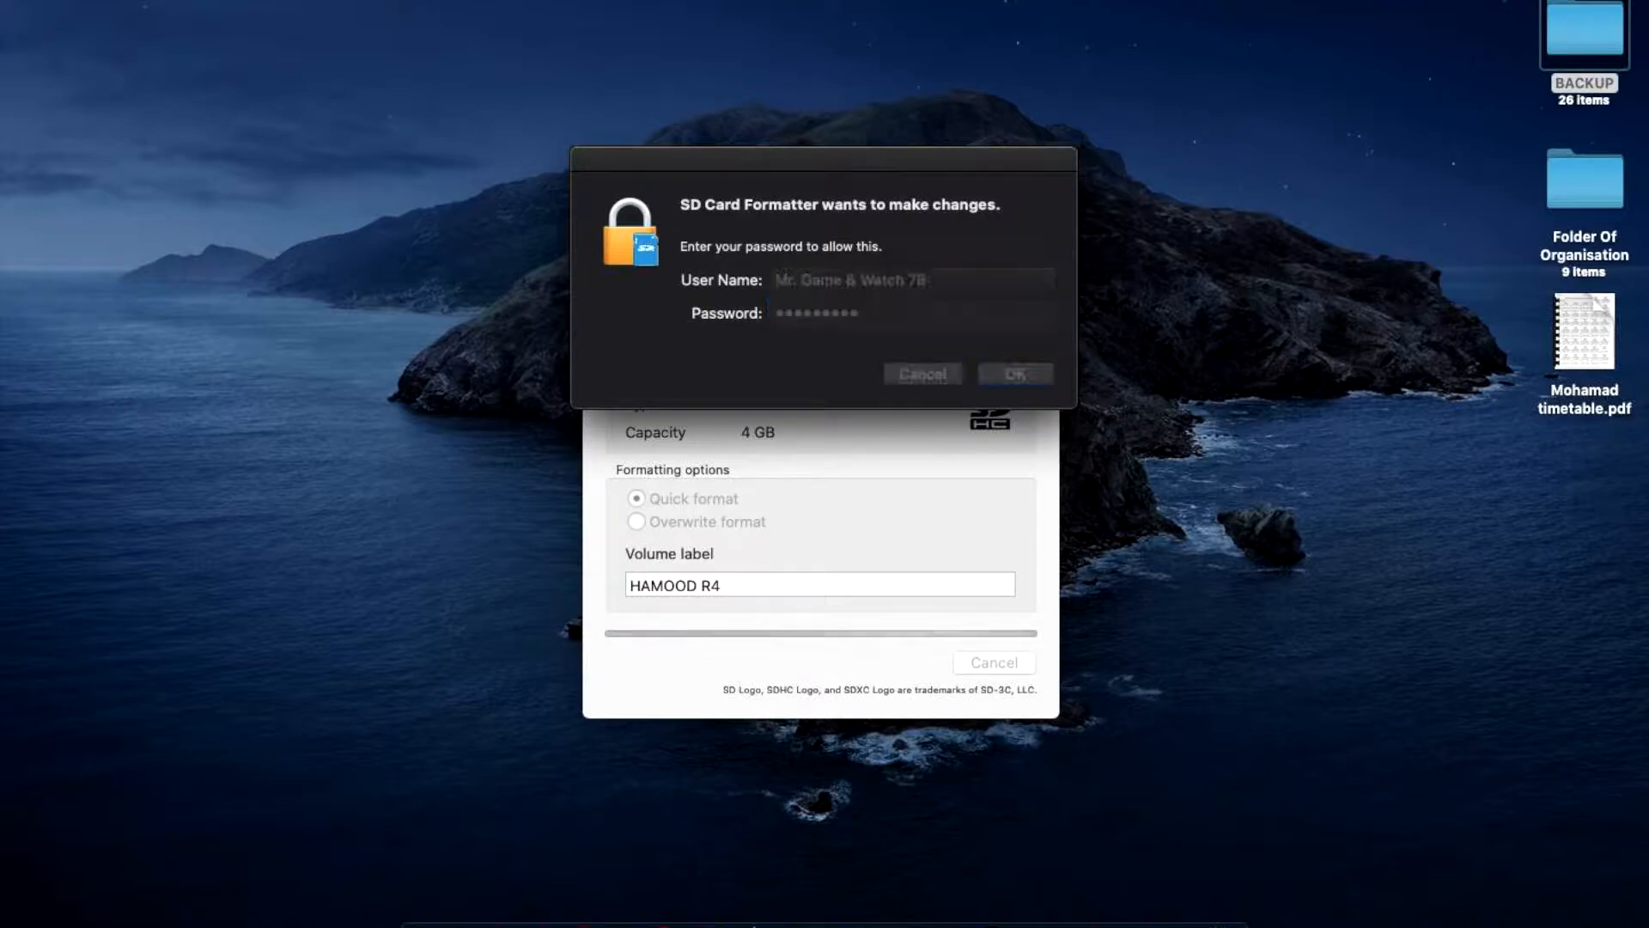
pyautogui.click(1015, 374)
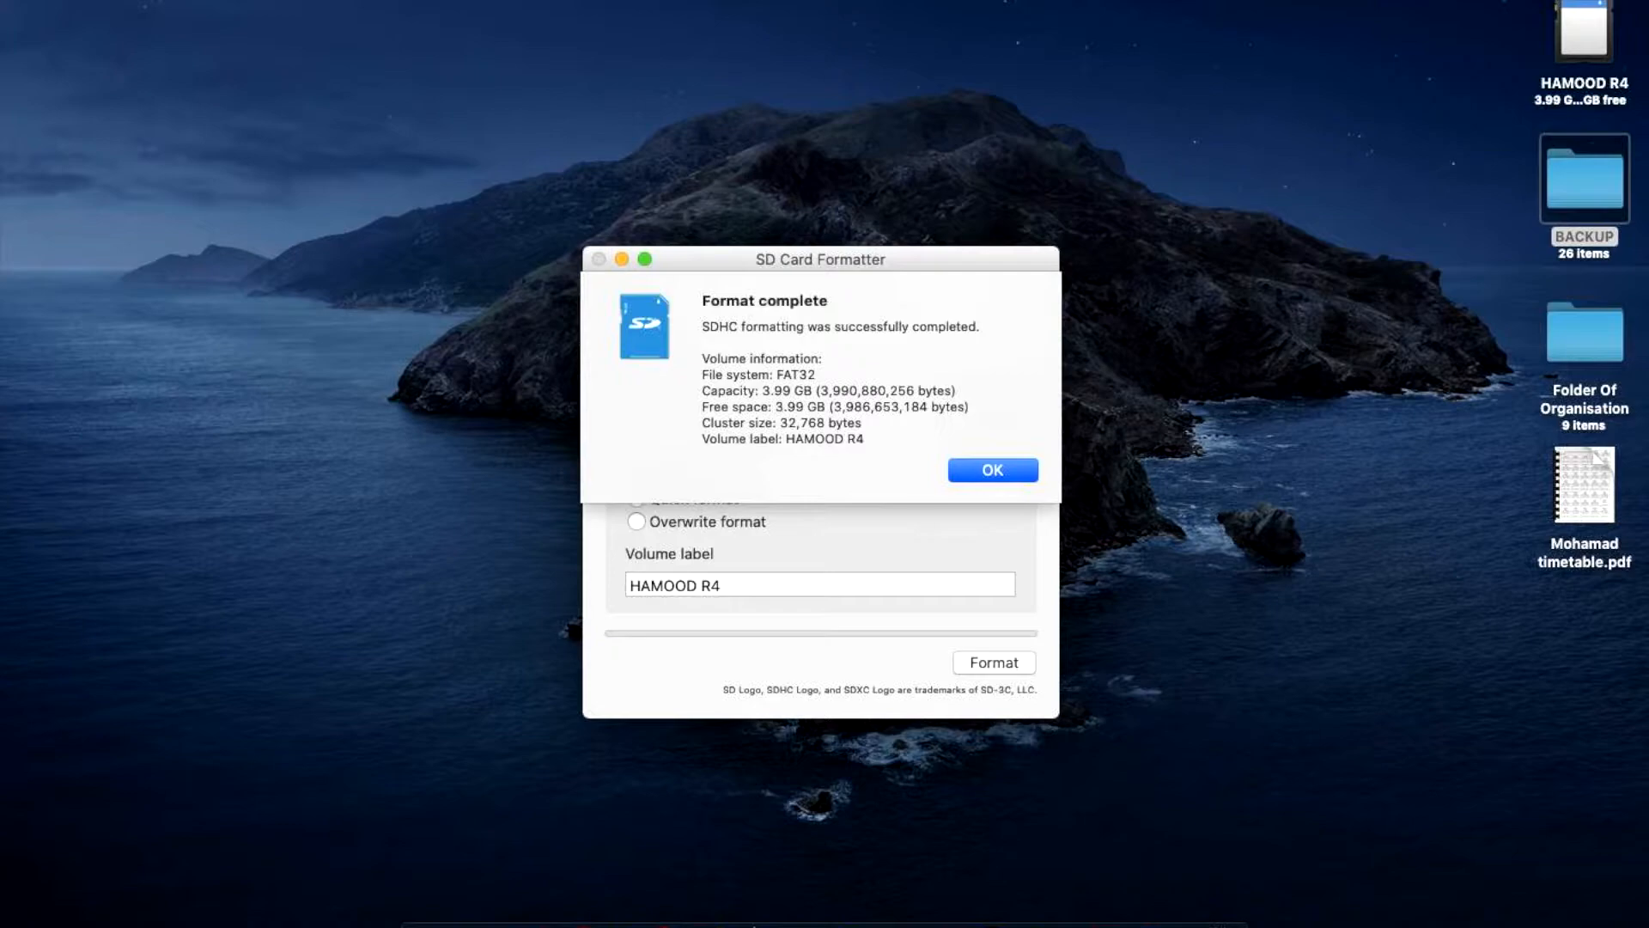
pyautogui.doubleClick(793, 374)
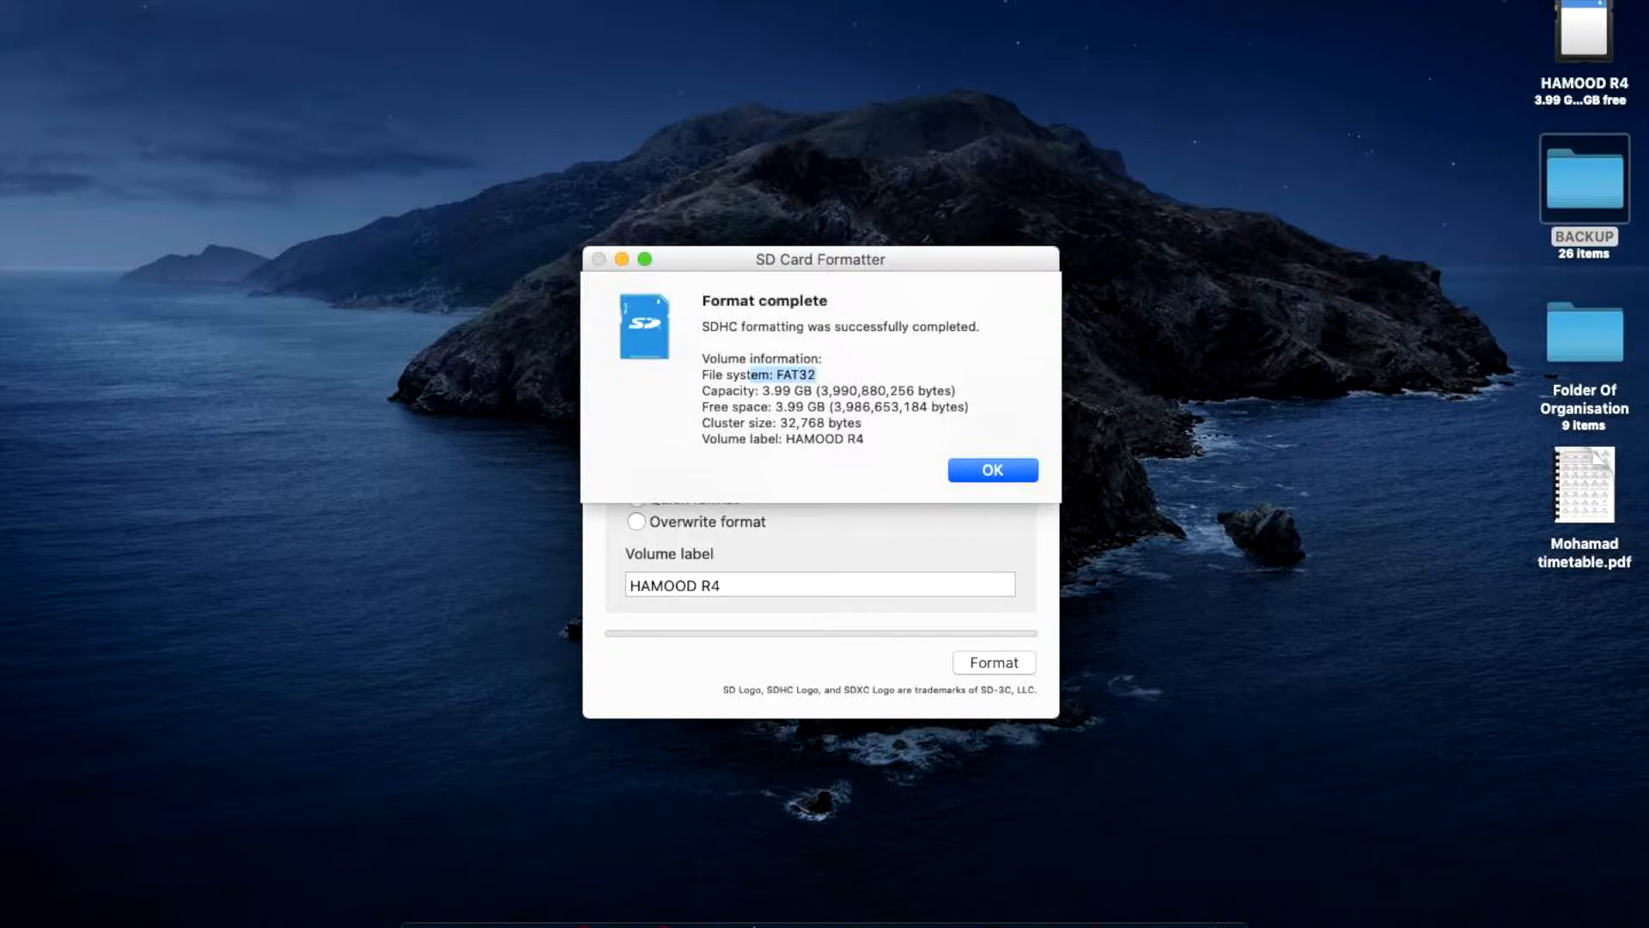
pyautogui.click(989, 469)
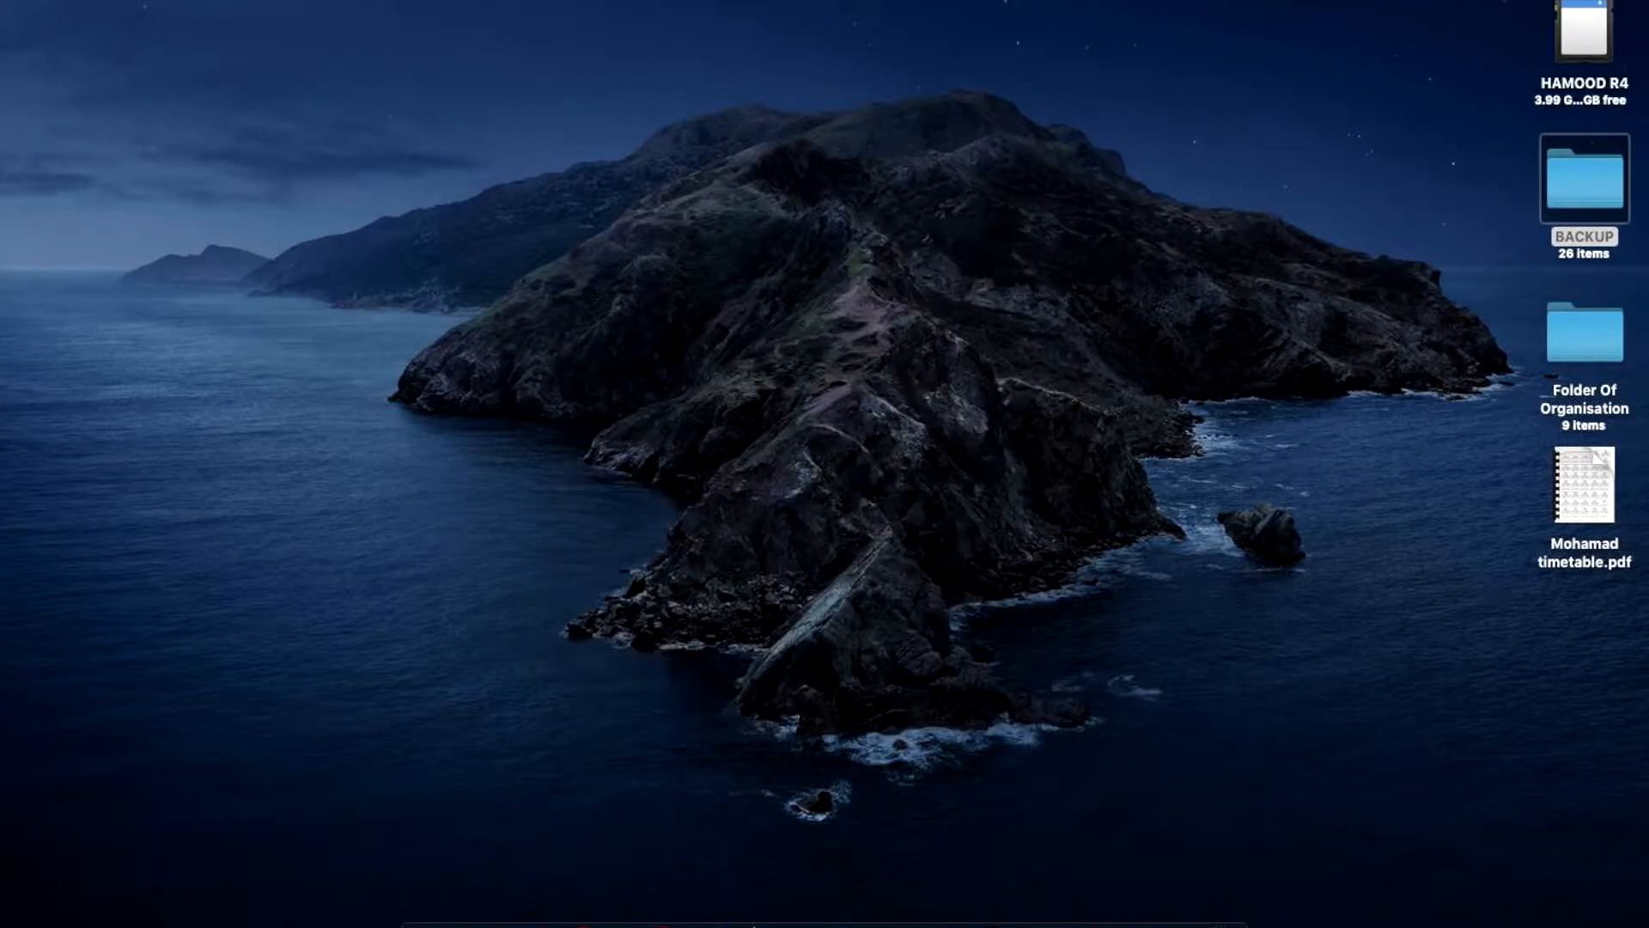
# Web-search 'mario & sonic olympic ds rom' and open the romsmania.cc result.
pyautogui.doubleClick(1583, 31)
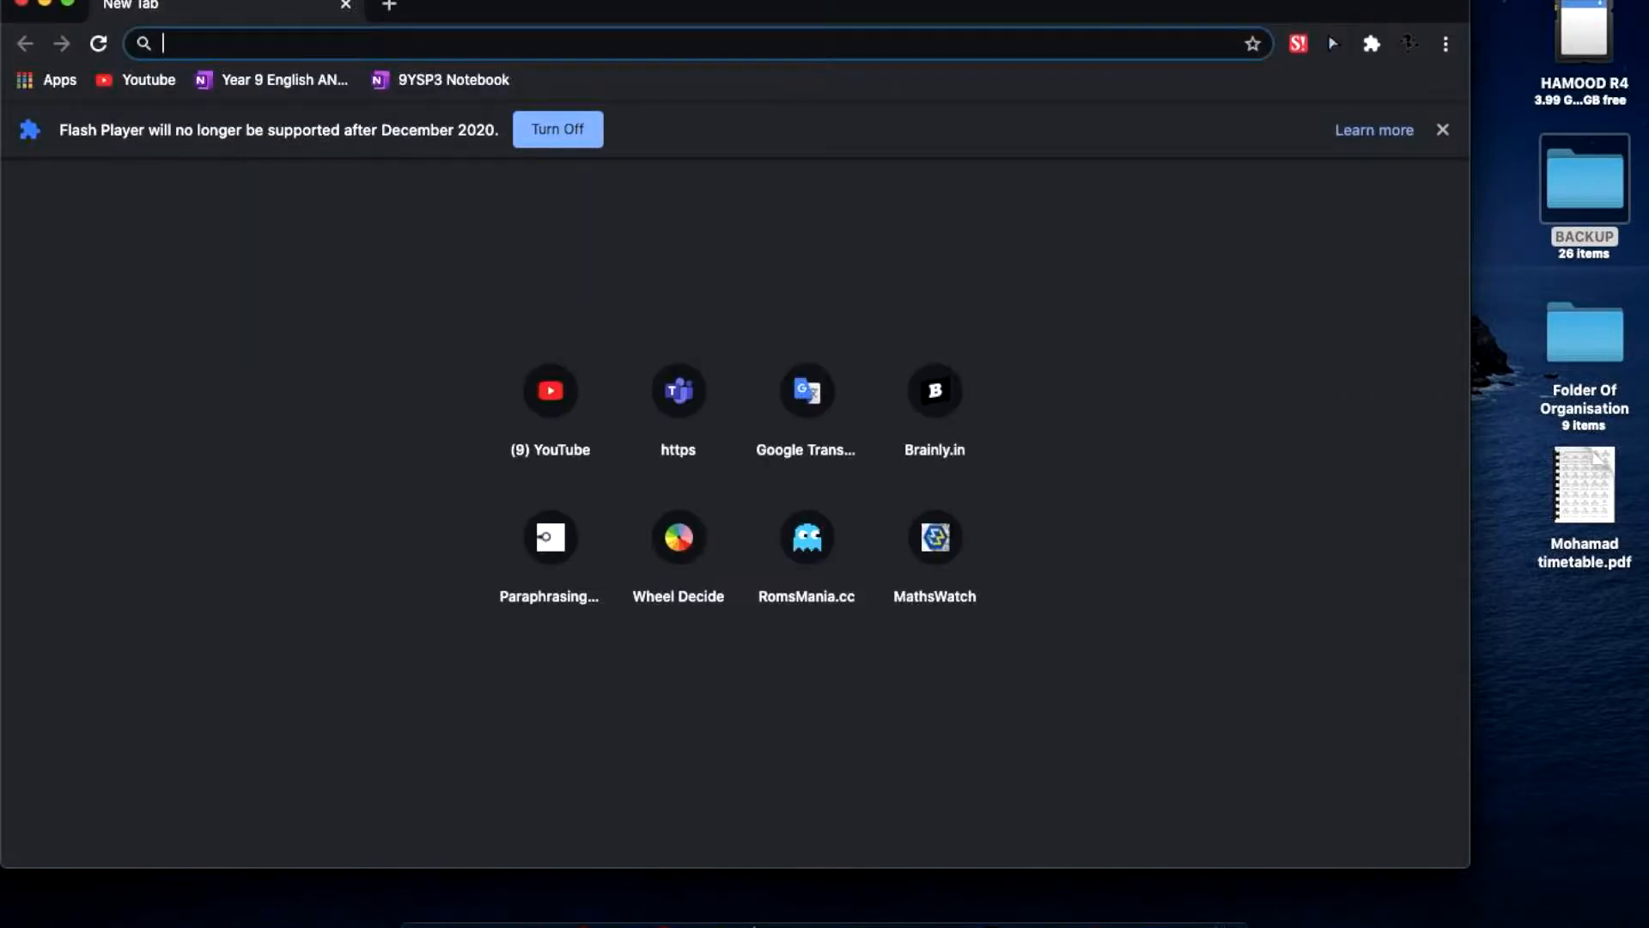
pyautogui.write('mario & sonic olympic ds rom')
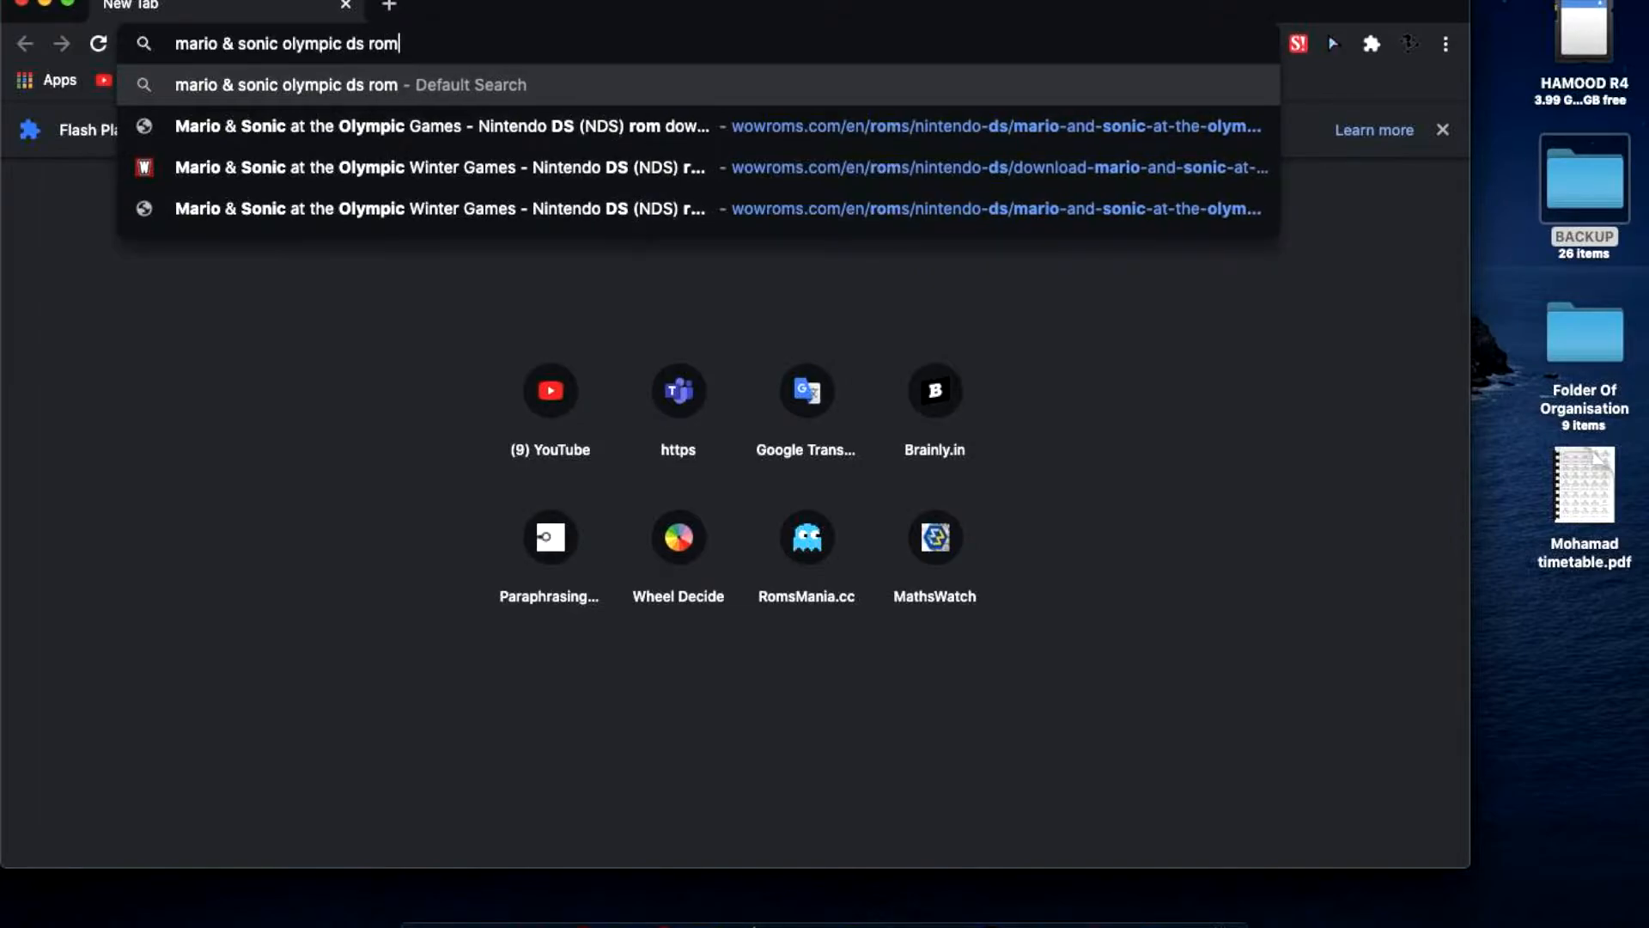
pyautogui.press('Enter')
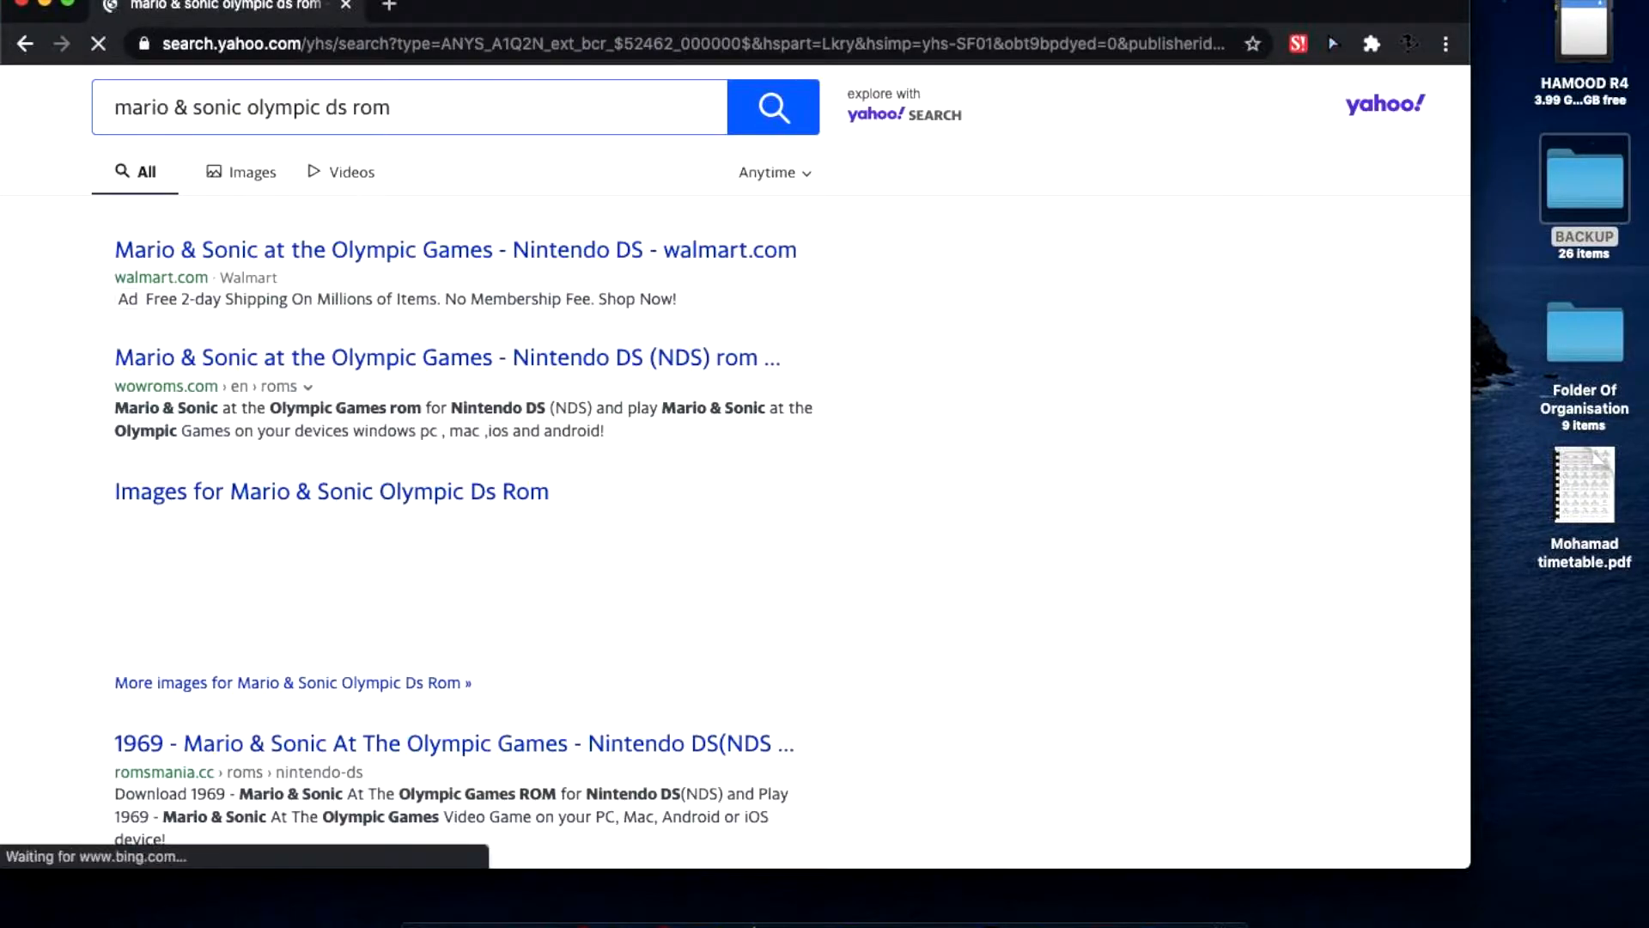
pyautogui.scroll(-3)
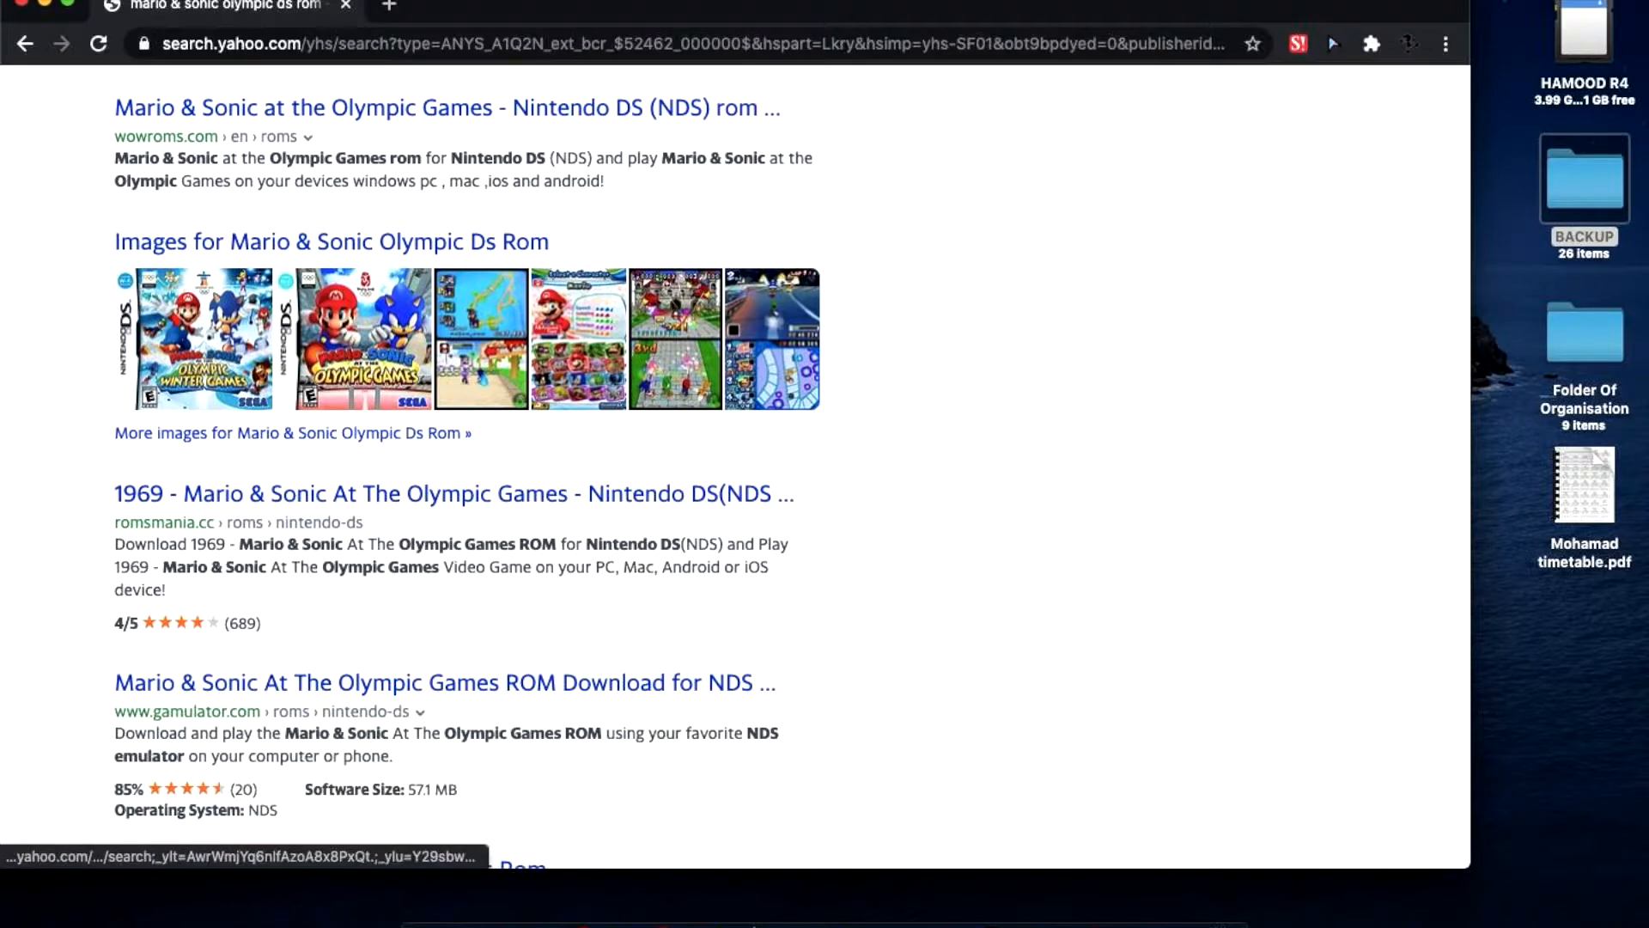
pyautogui.scroll(-3)
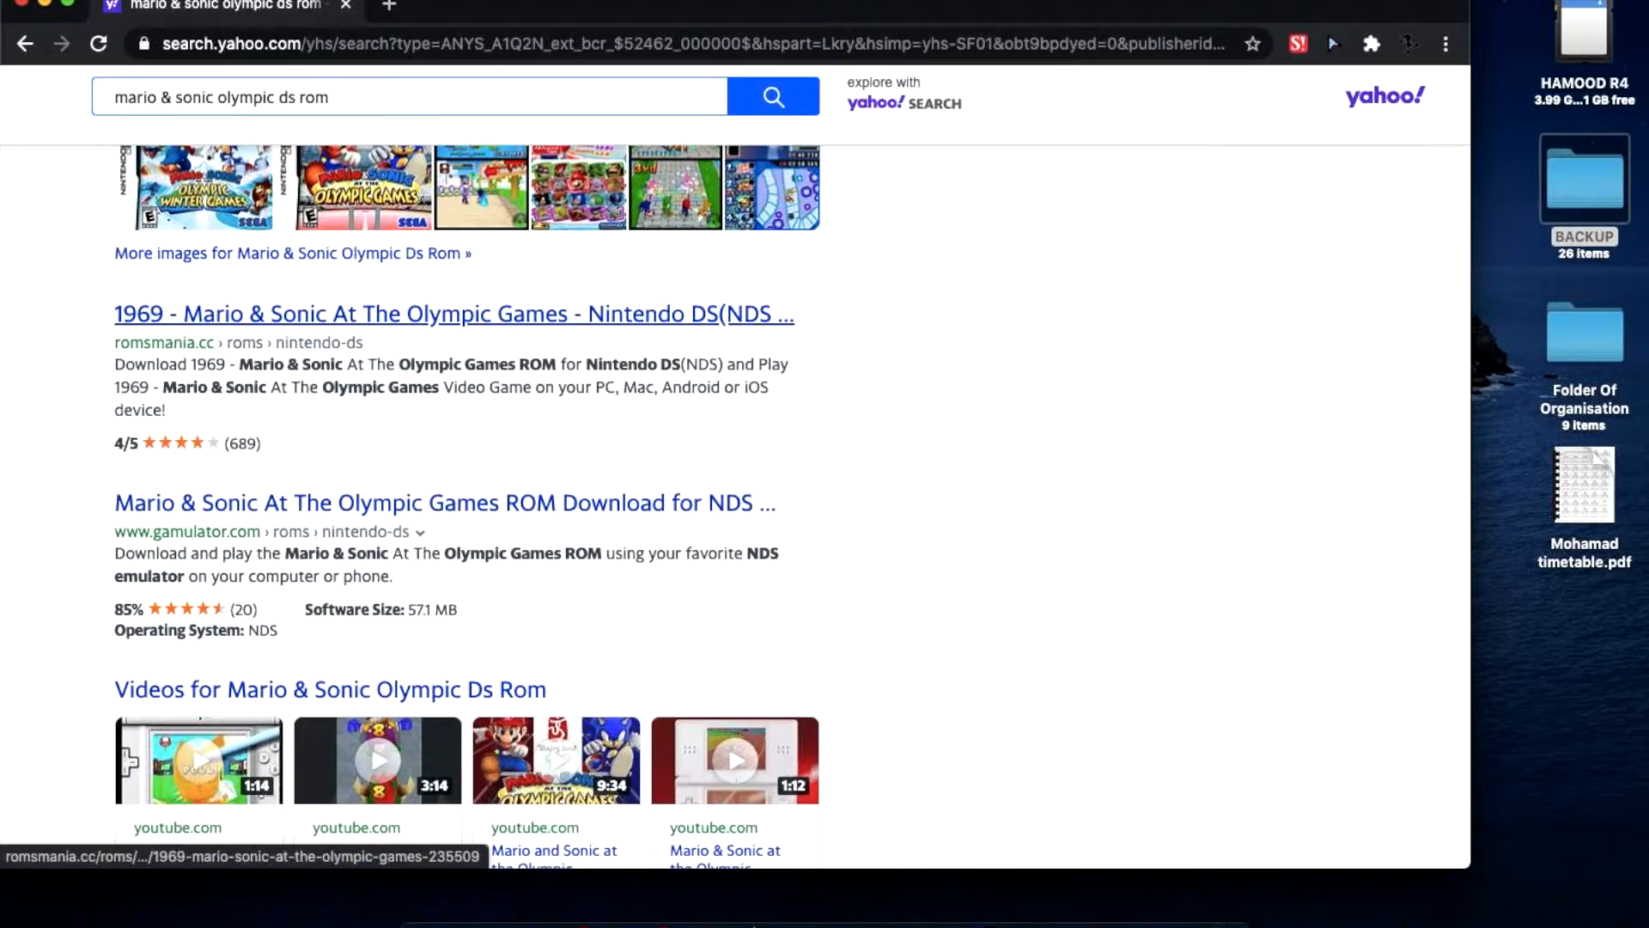
pyautogui.click(453, 314)
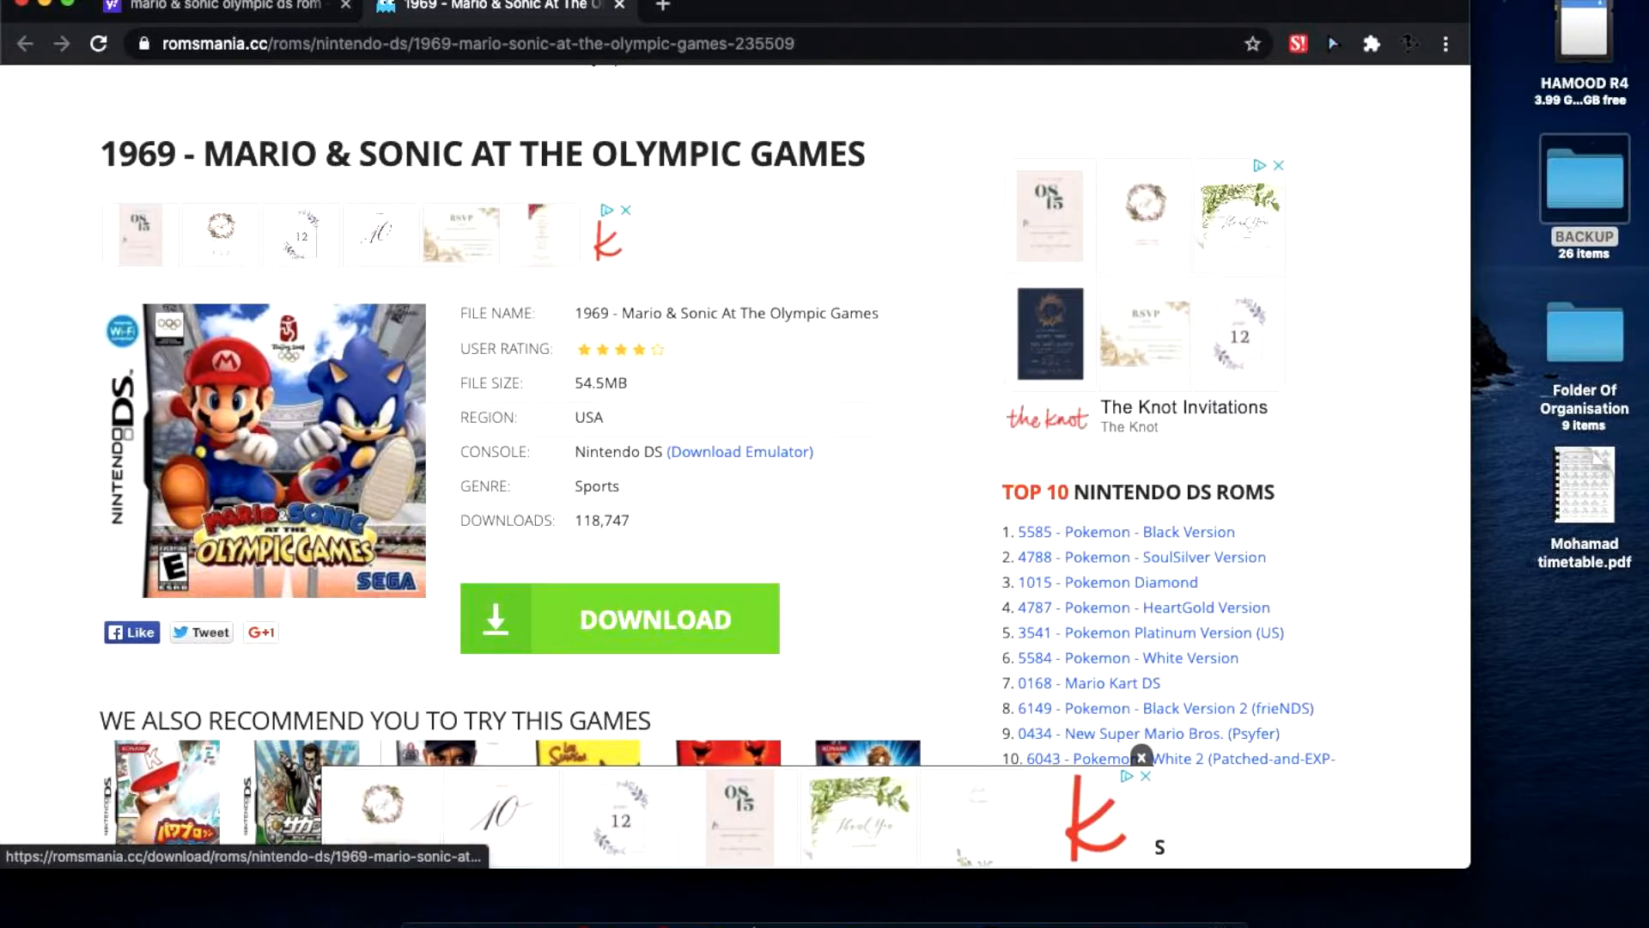
# Download the Mario & Sonic ROM archive from RomsMania and save it to the Desktop.
pyautogui.click(618, 618)
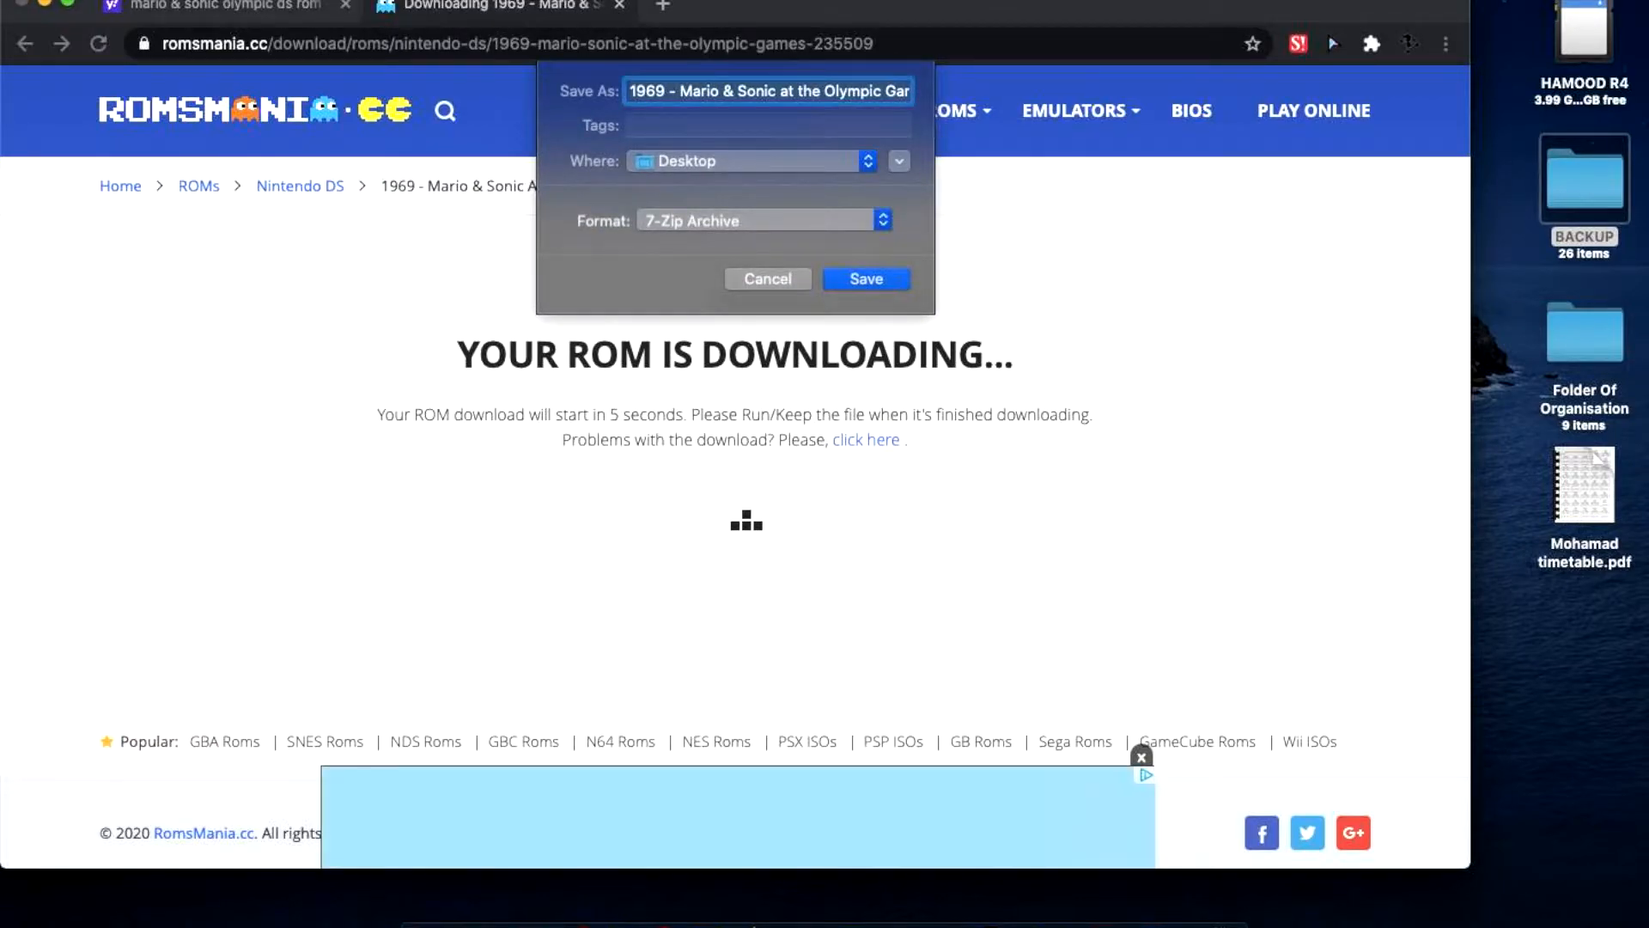
pyautogui.click(865, 278)
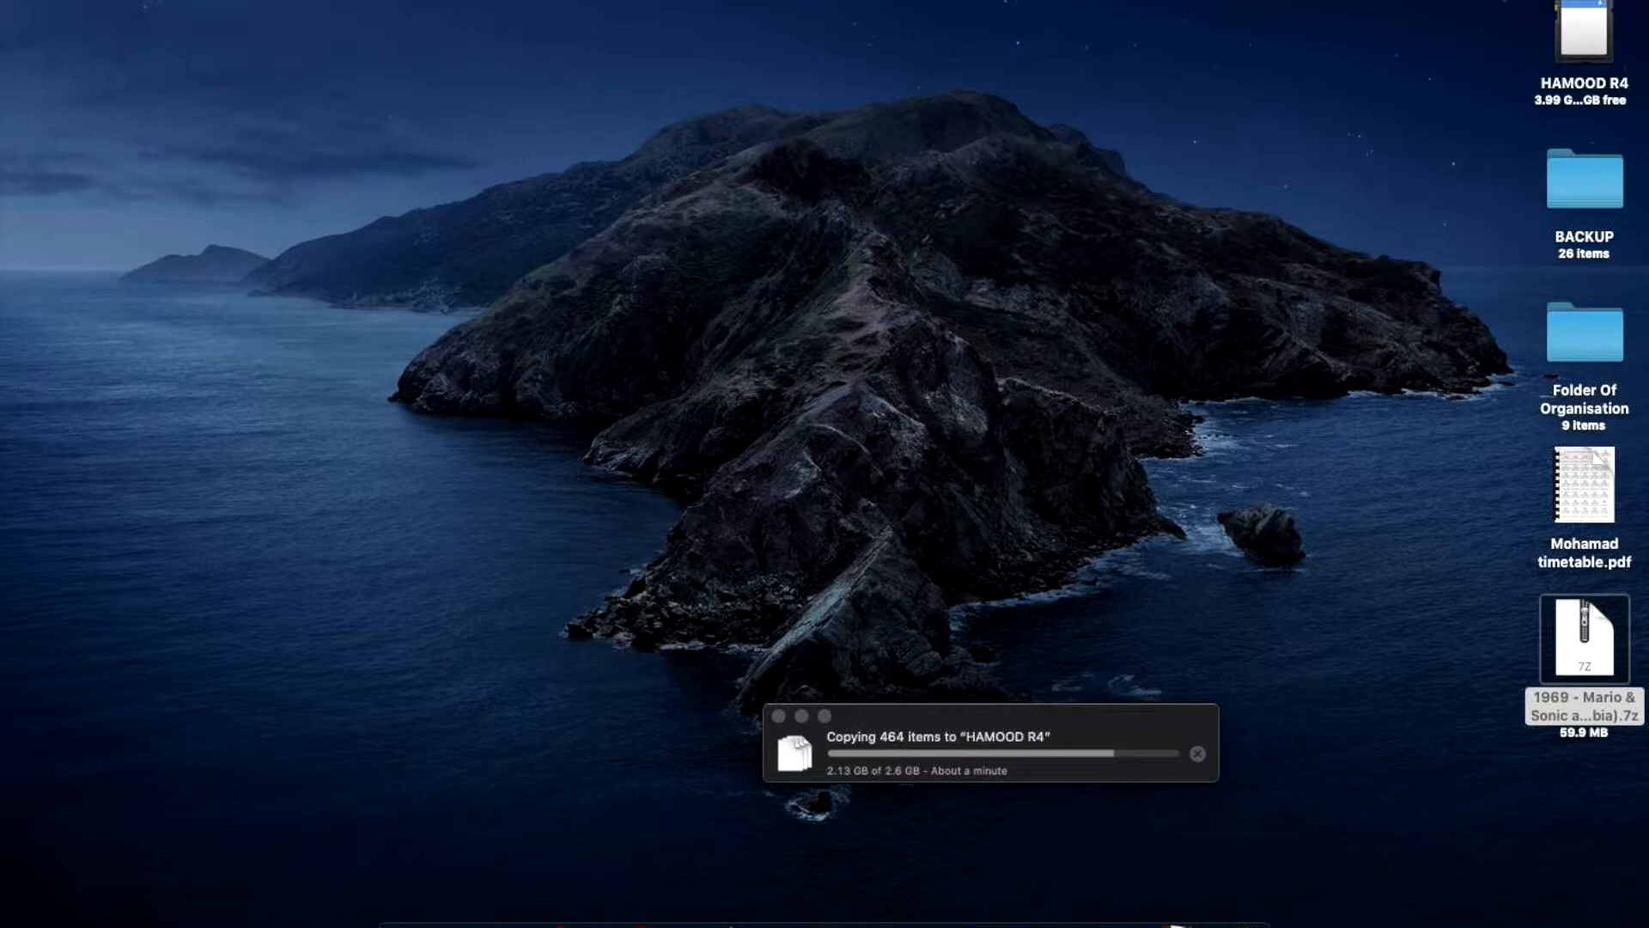
# Extract the .7z, move the .nds to the Desktop, and rename it Mario&Sonic.nds.
pyautogui.doubleClick(1584, 638)
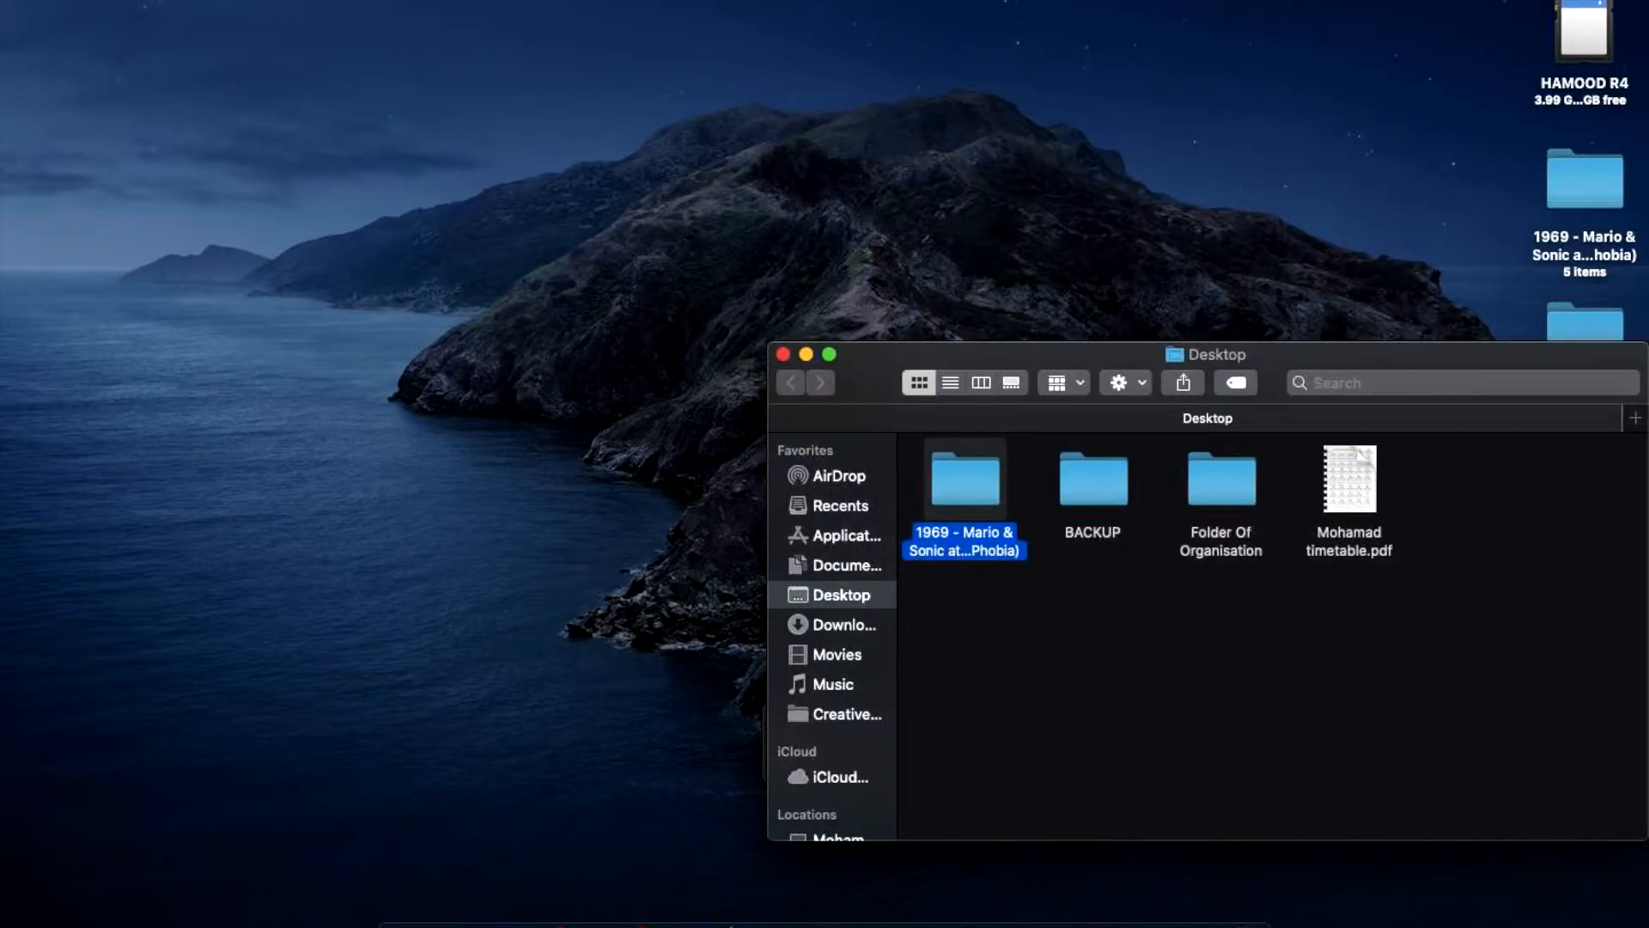
pyautogui.doubleClick(962, 478)
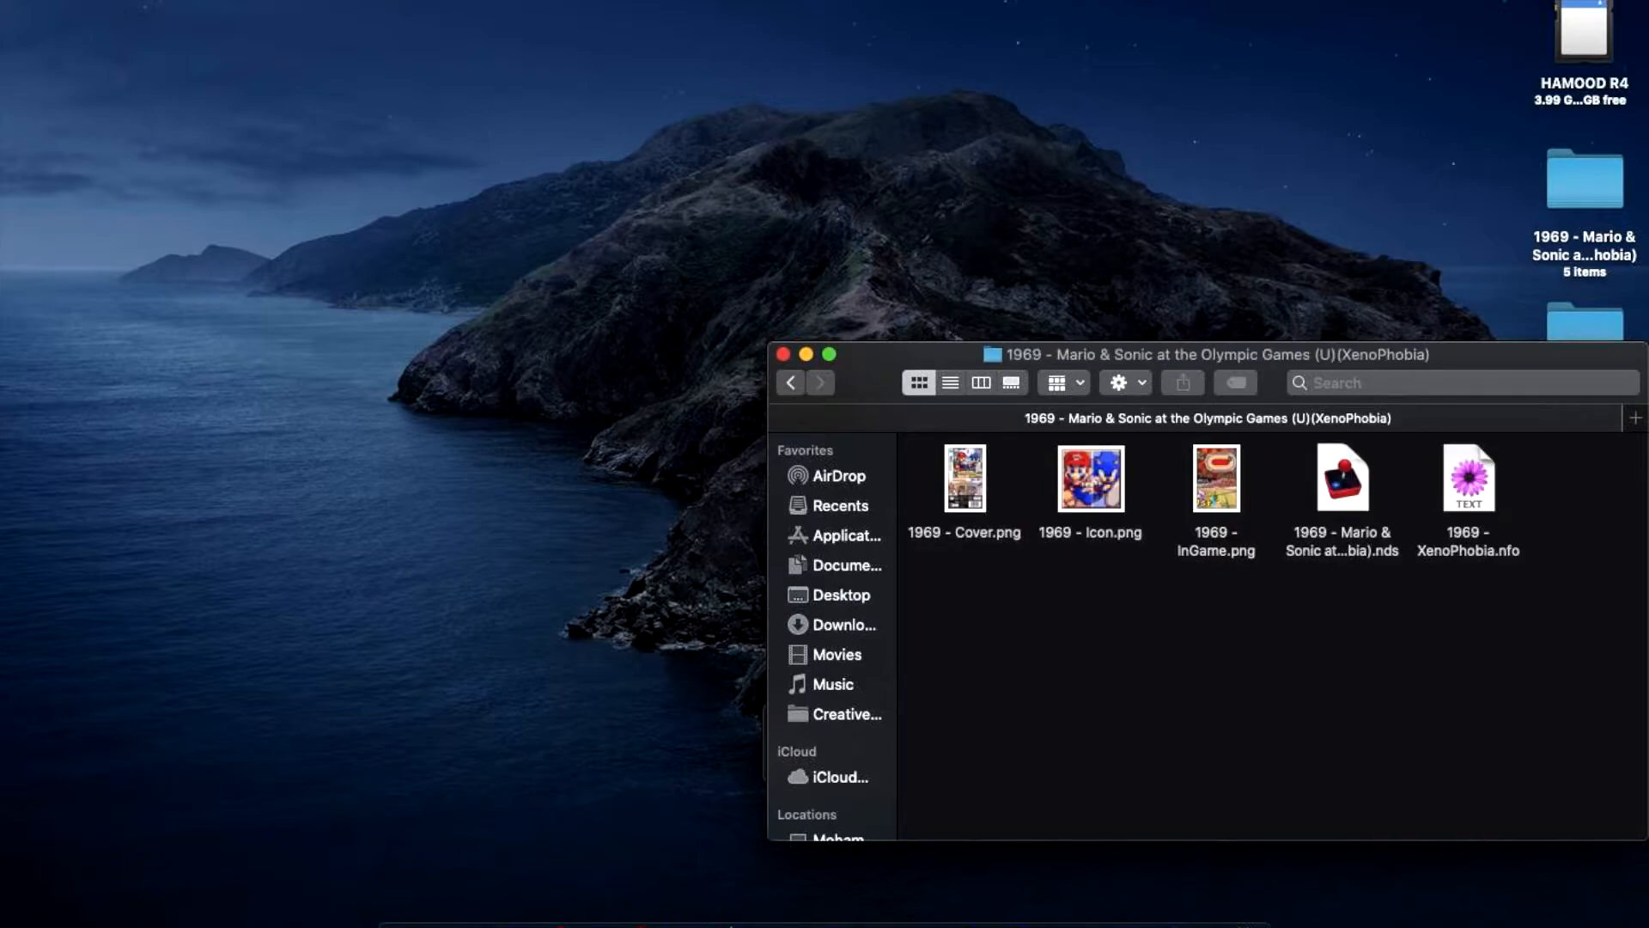
pyautogui.moveTo(1343, 479); pyautogui.dragTo(805, 441)
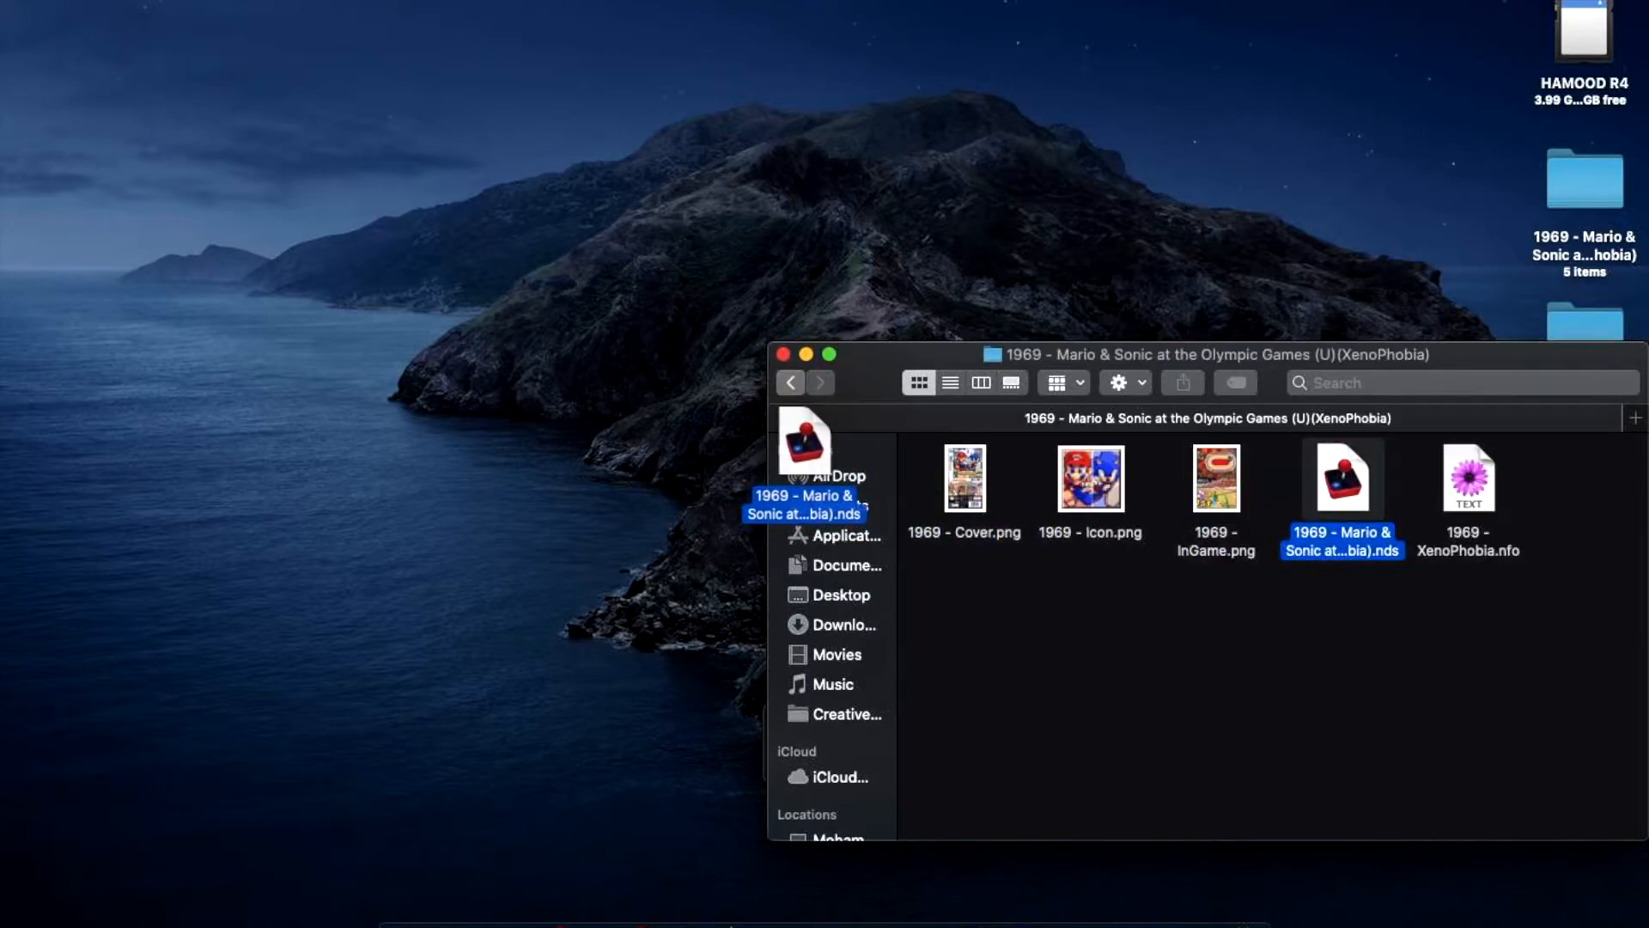
pyautogui.click(840, 595)
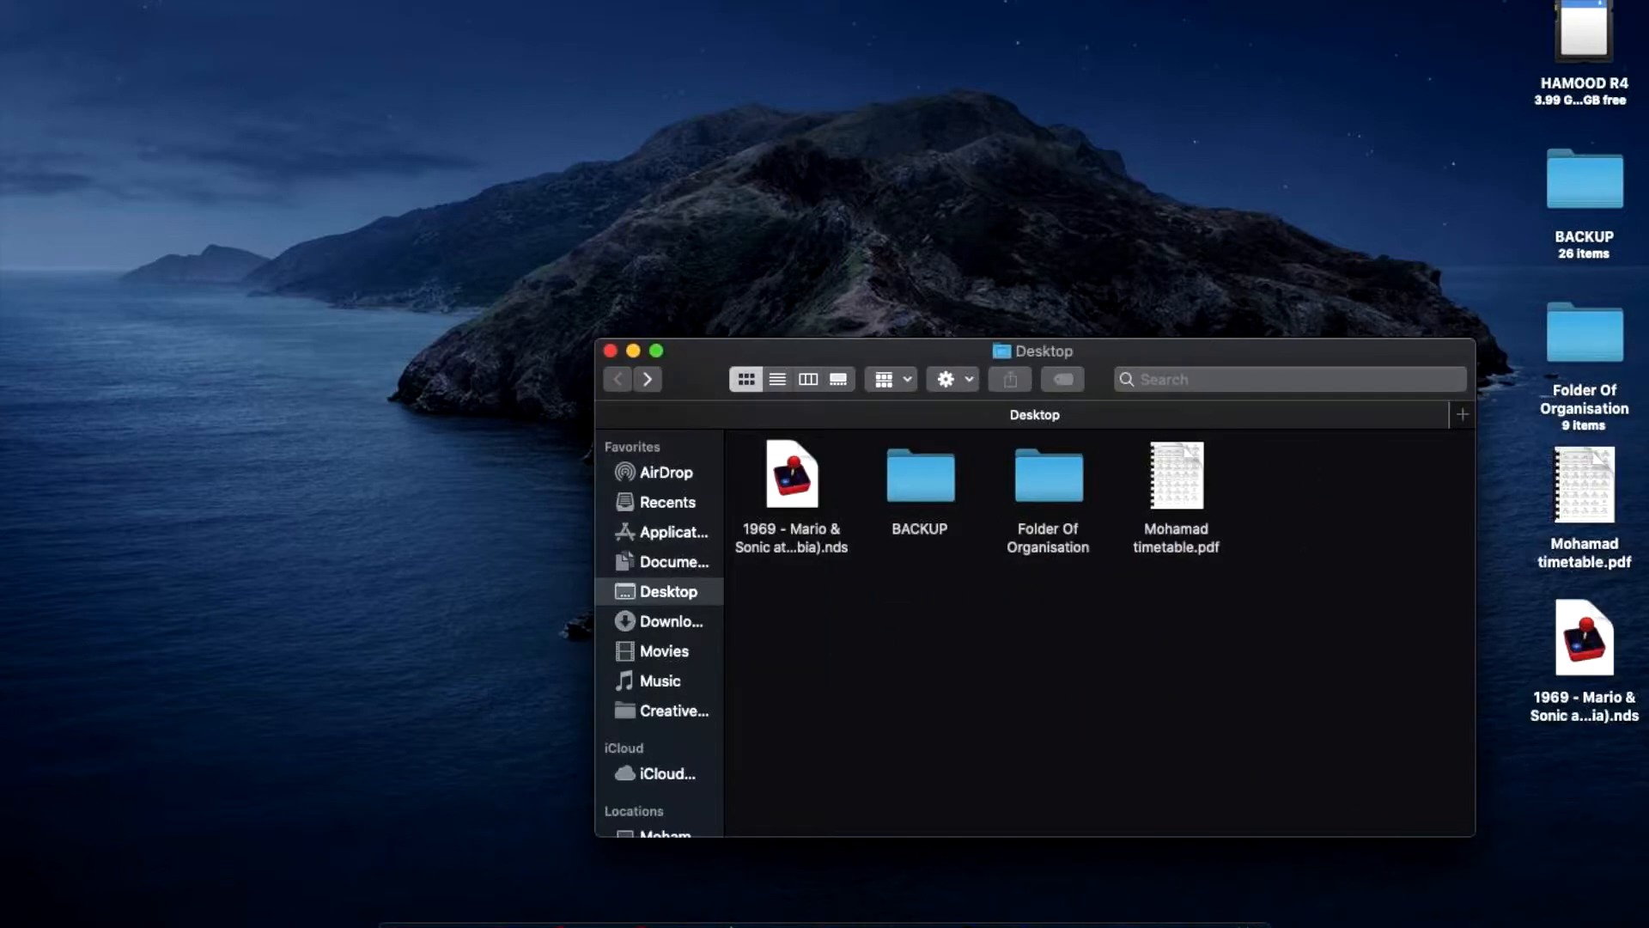
pyautogui.rightClick(790, 474)
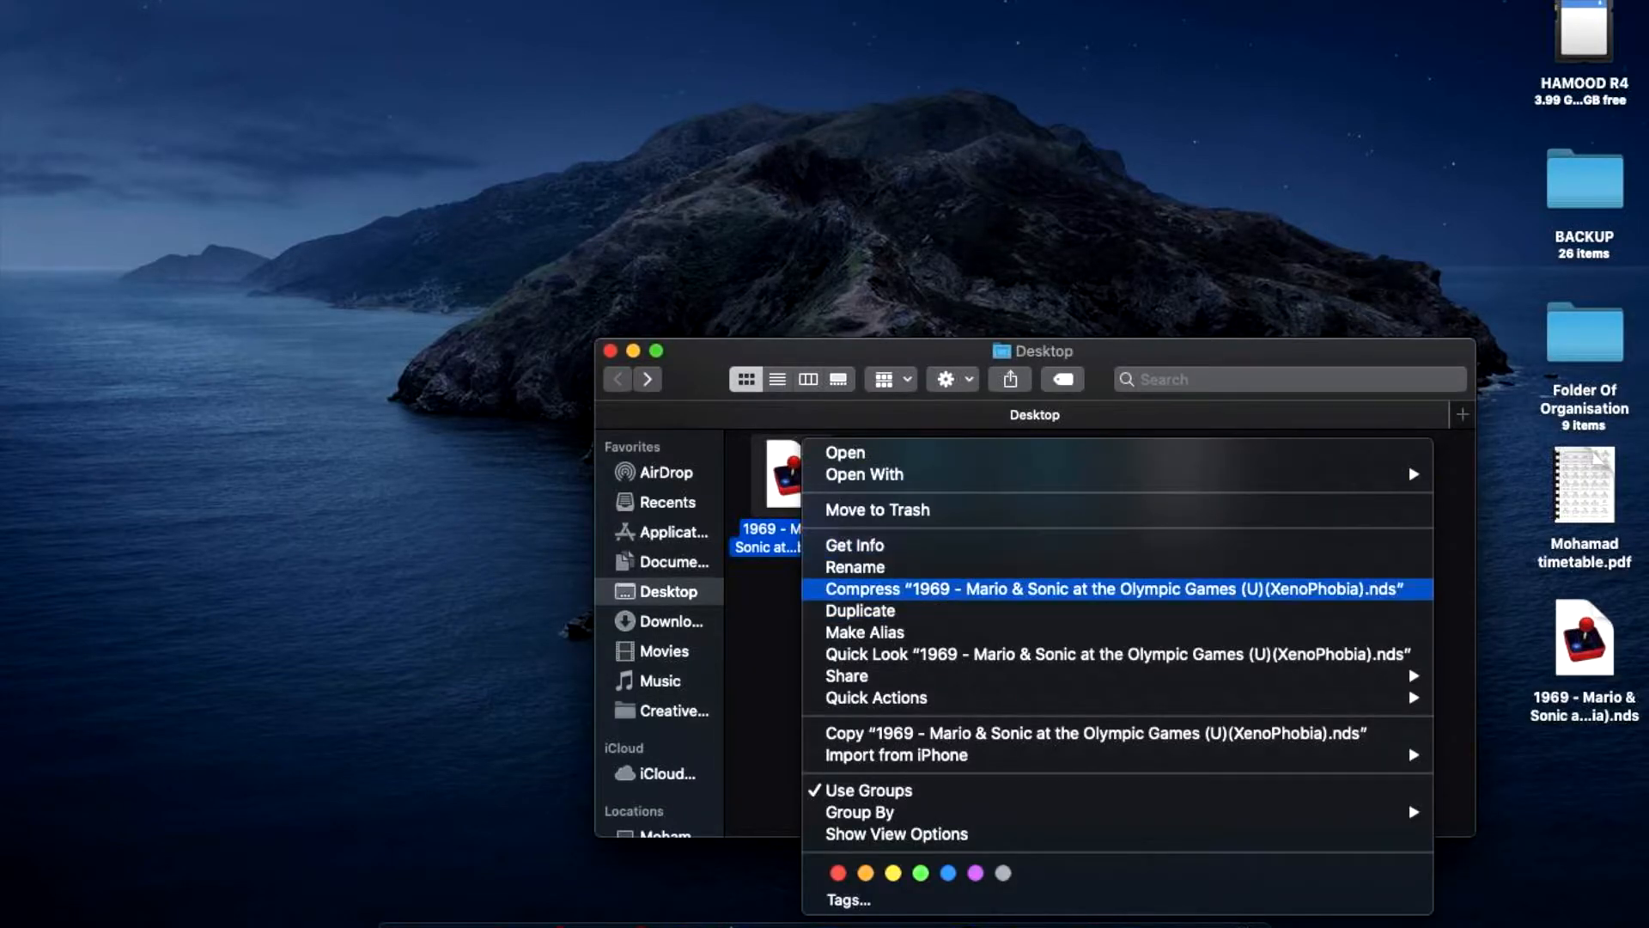
pyautogui.click(854, 567)
pyautogui.write('Mario&Sonic')
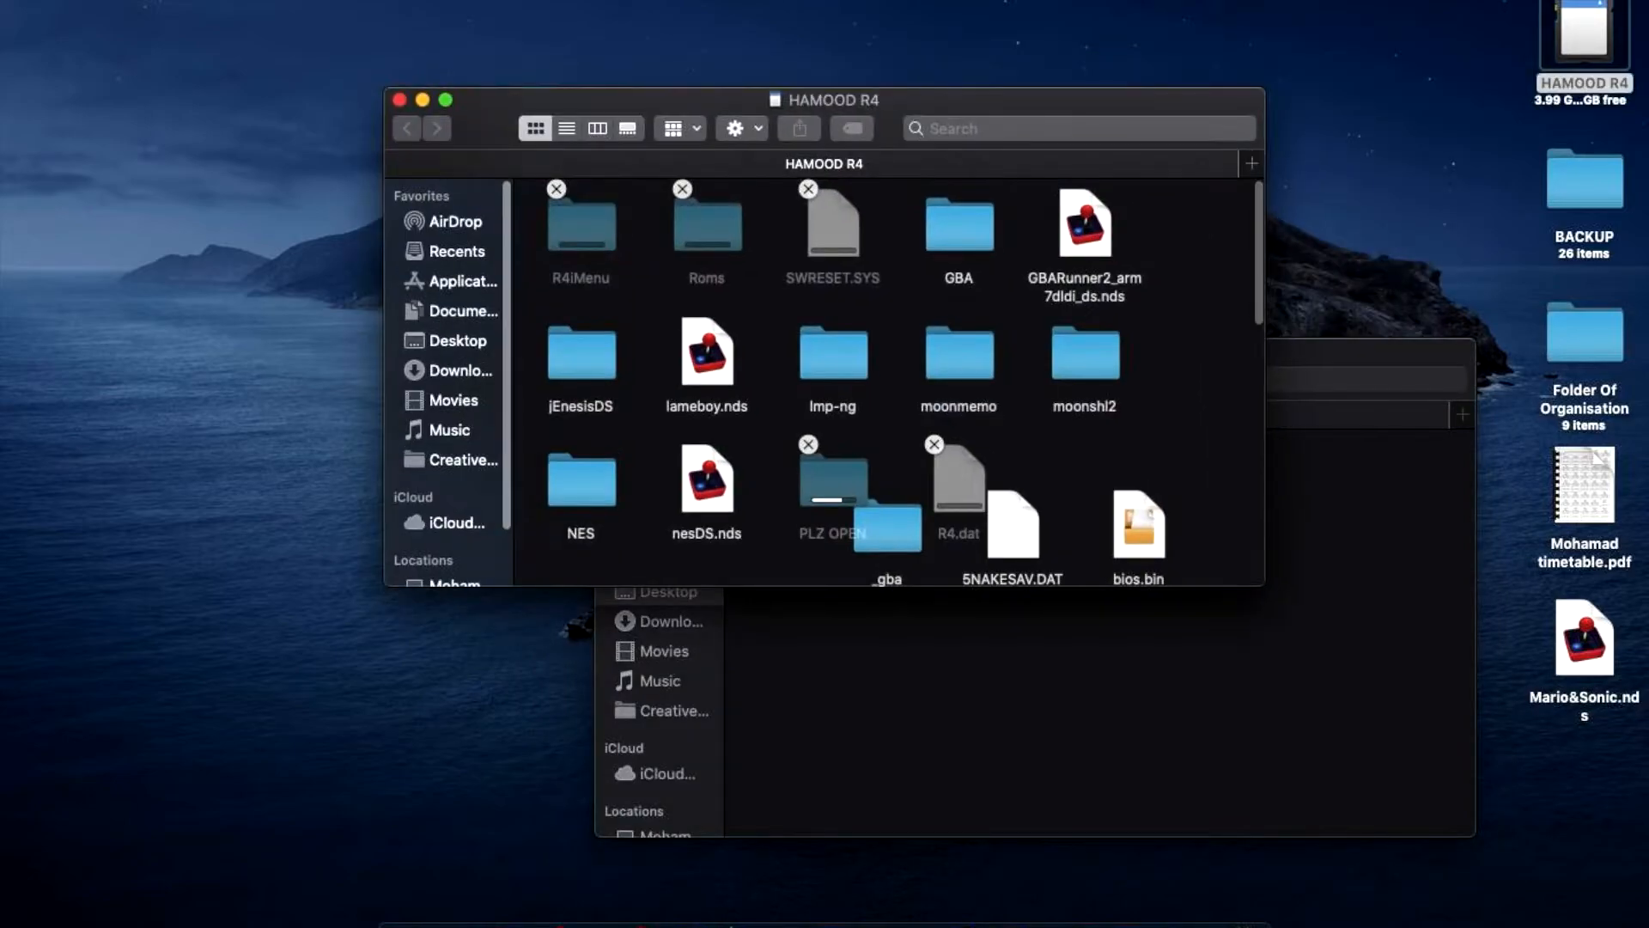
# Open the card's GAME folder and move the old Mario&Sonic.nds to the Trash.
pyautogui.scroll(-3)
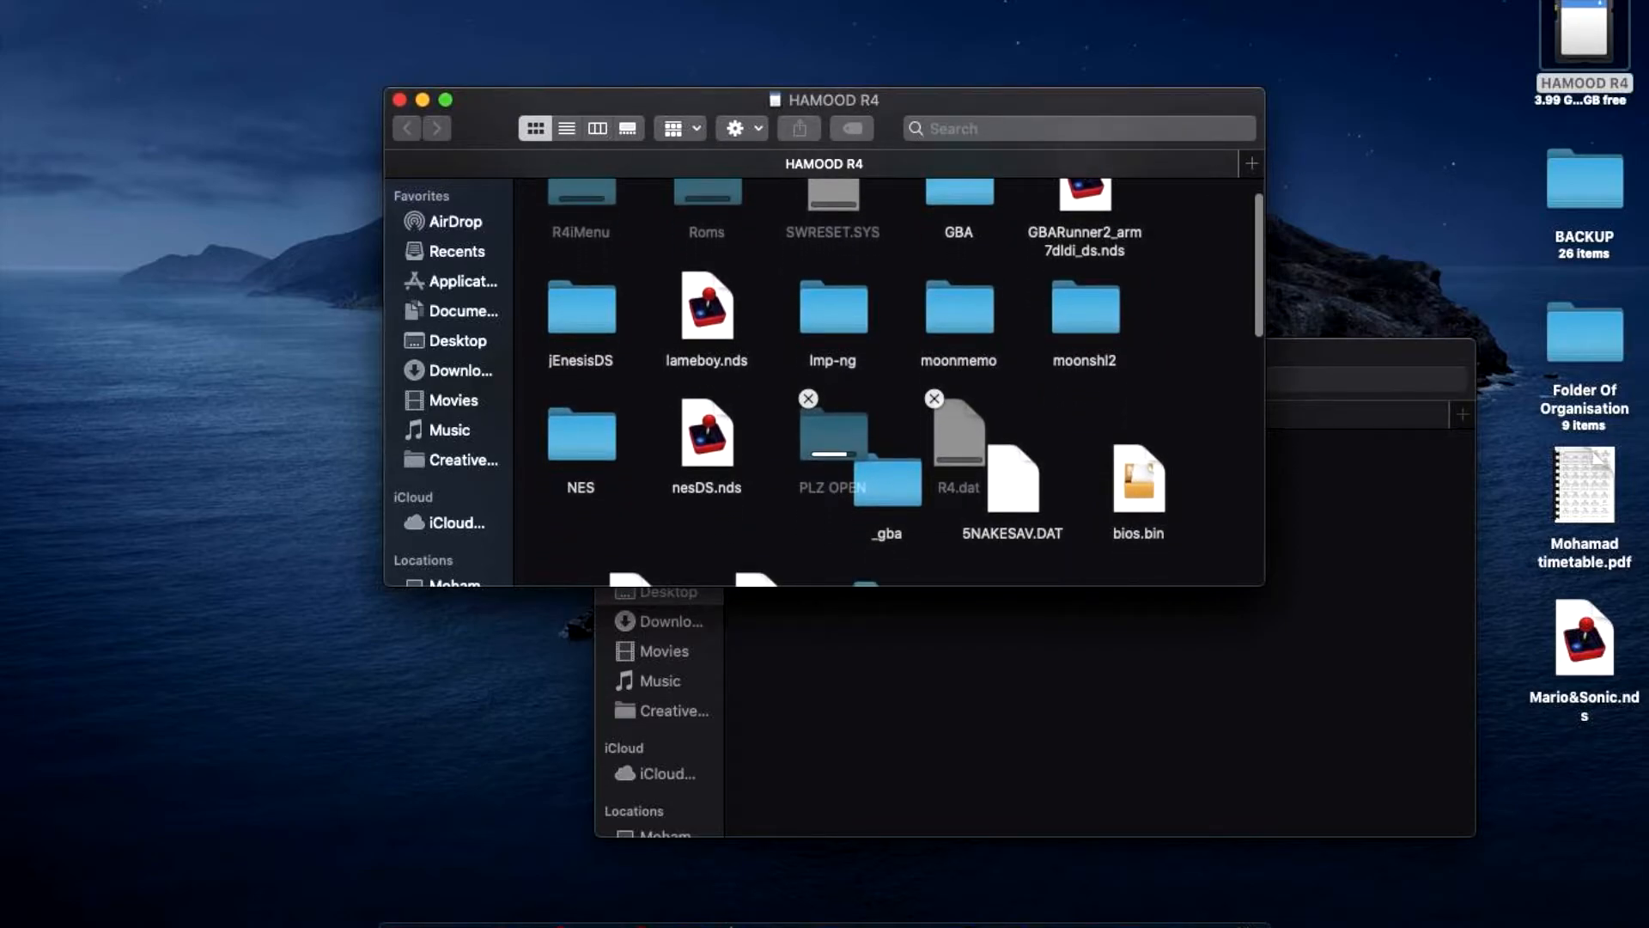
pyautogui.scroll(-3)
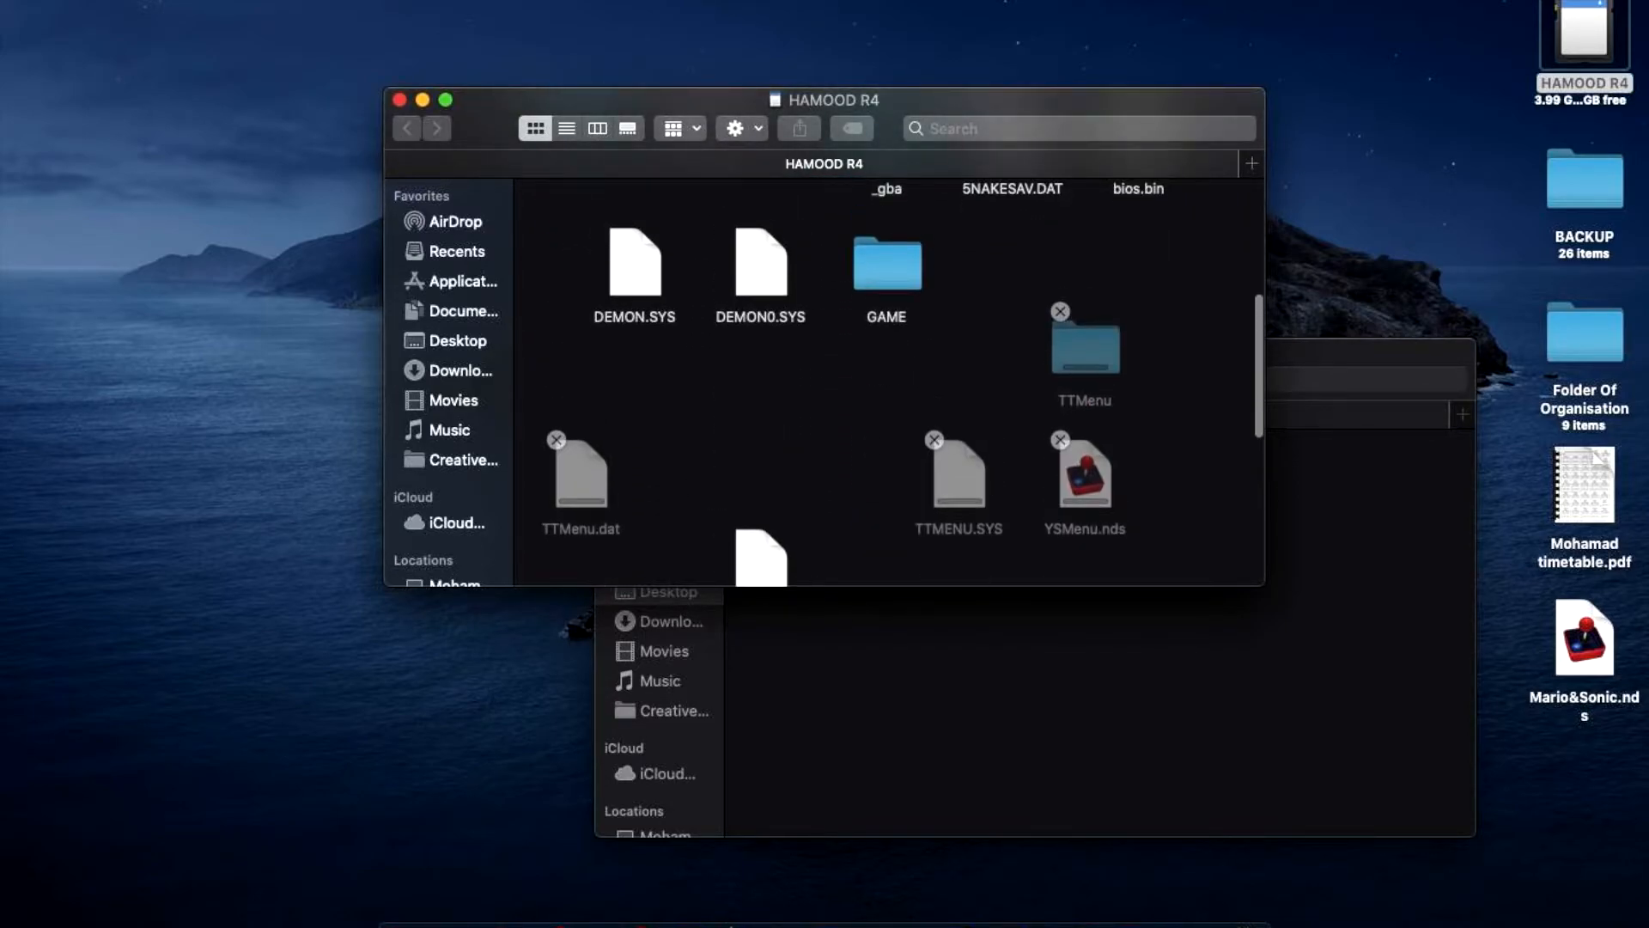
pyautogui.doubleClick(884, 263)
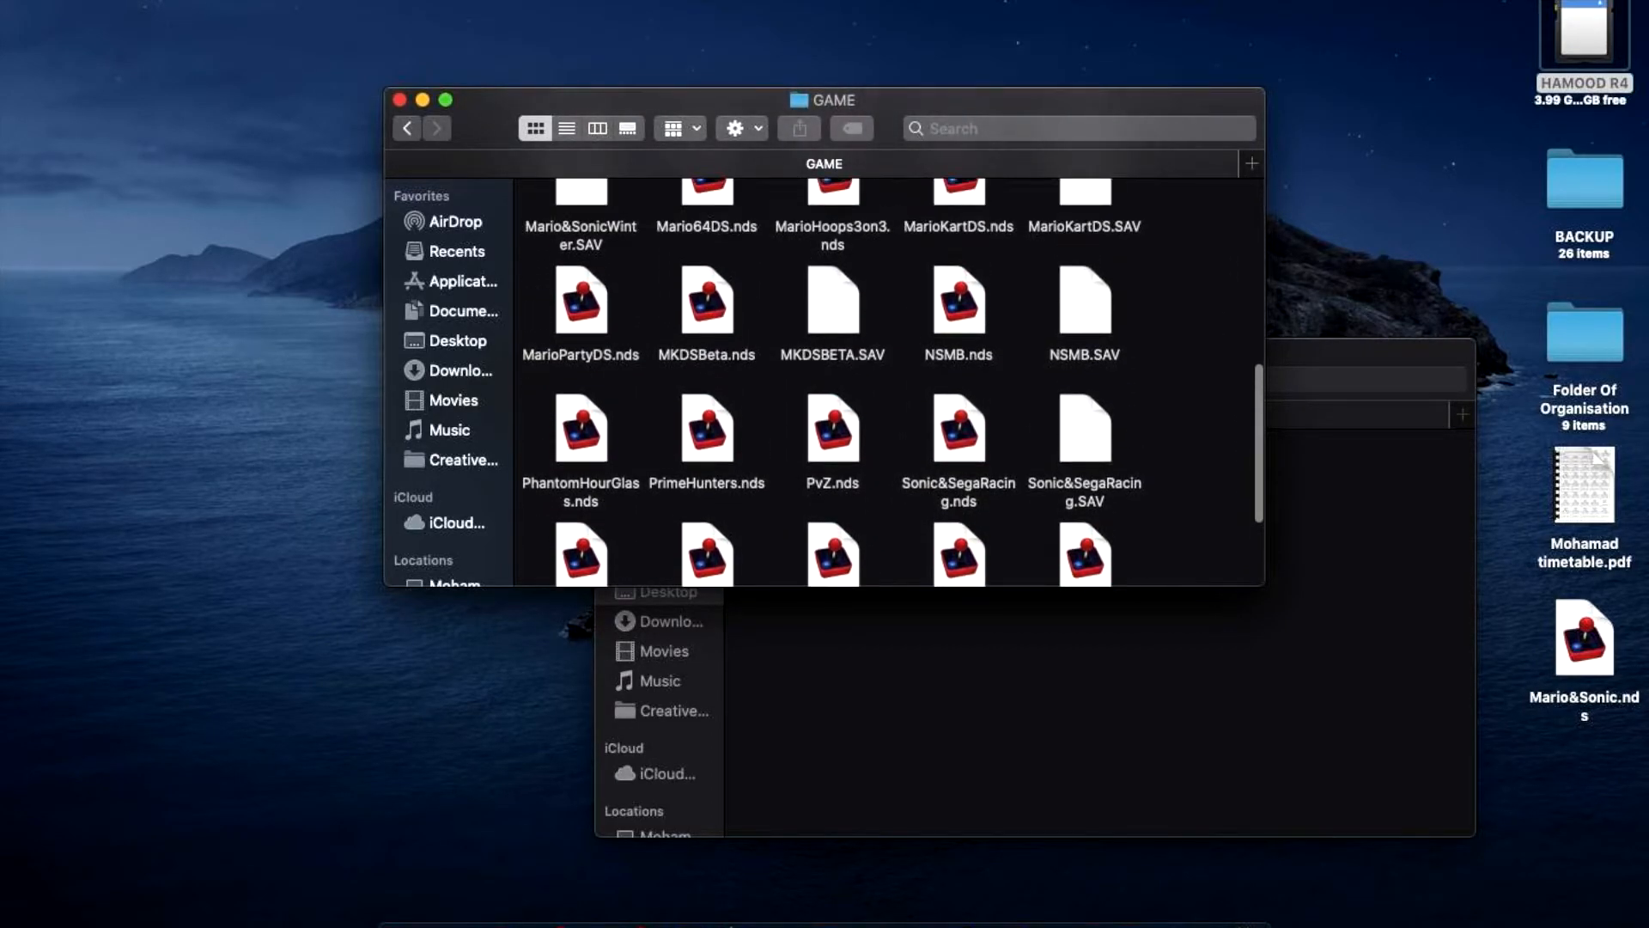
pyautogui.scroll(3)
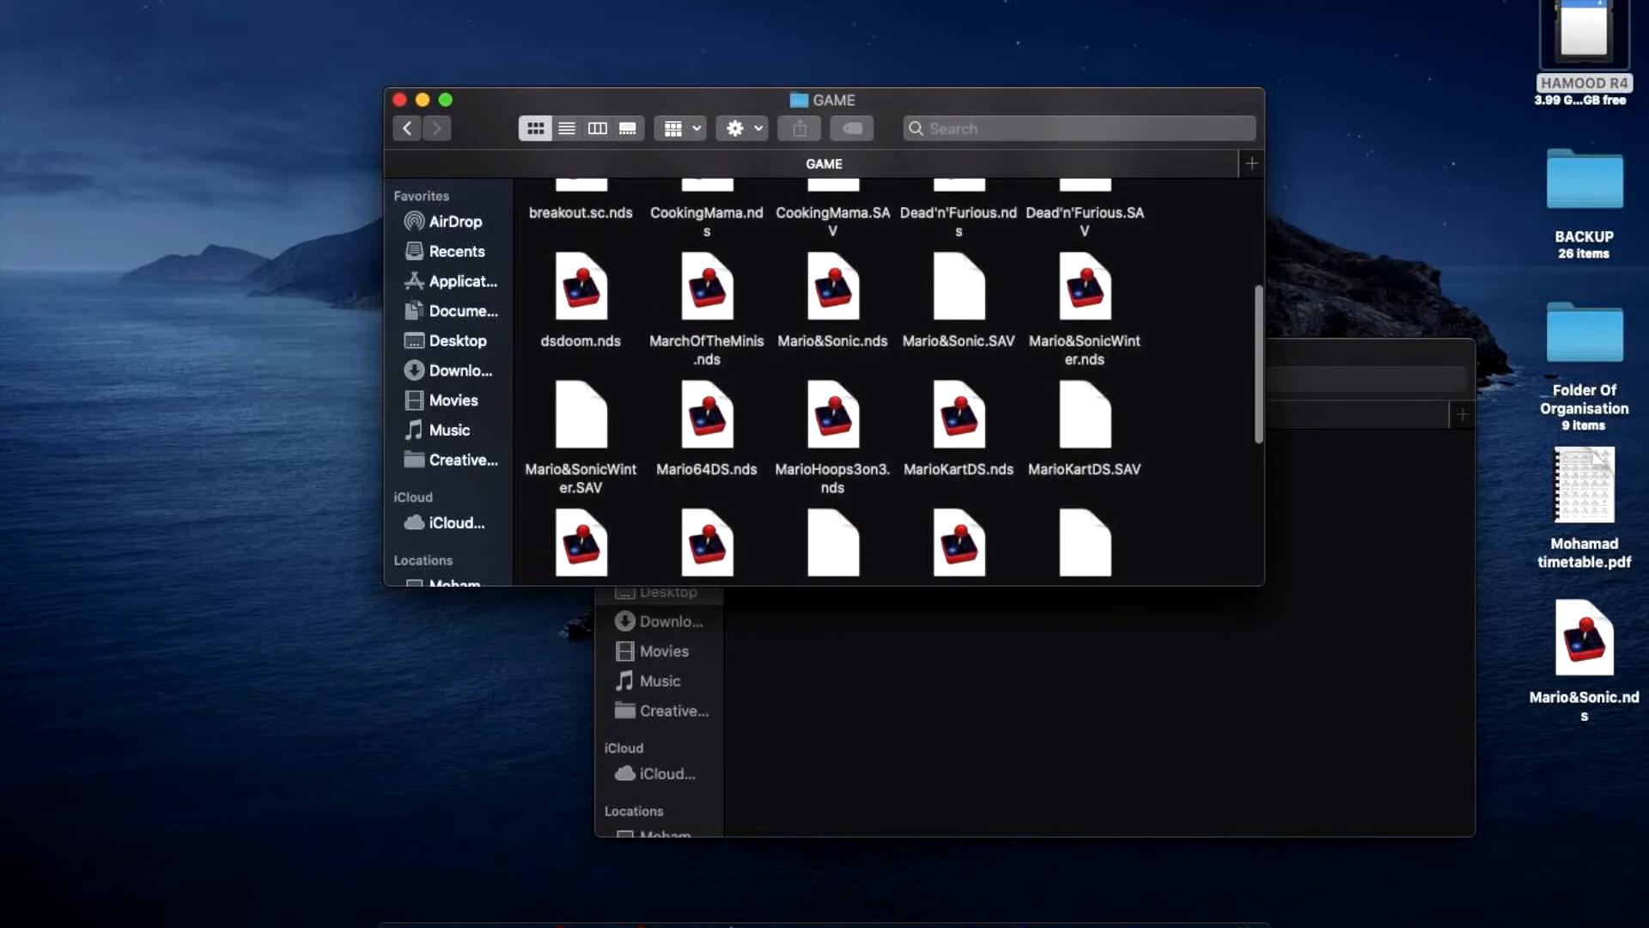
pyautogui.click(831, 305)
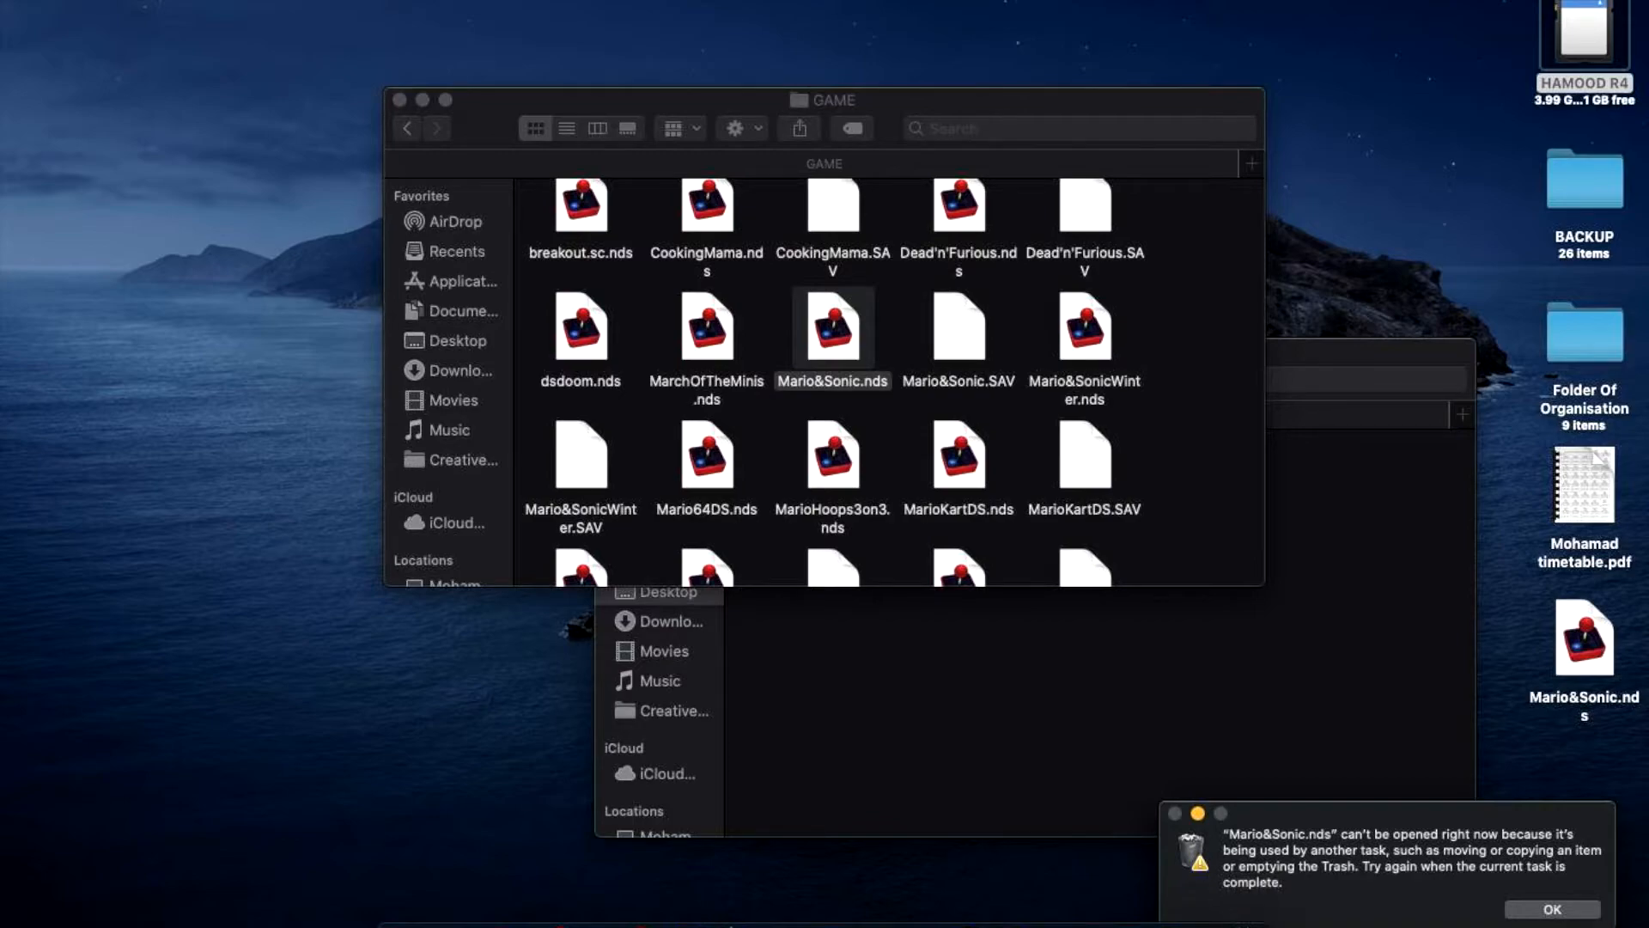
pyautogui.click(1551, 909)
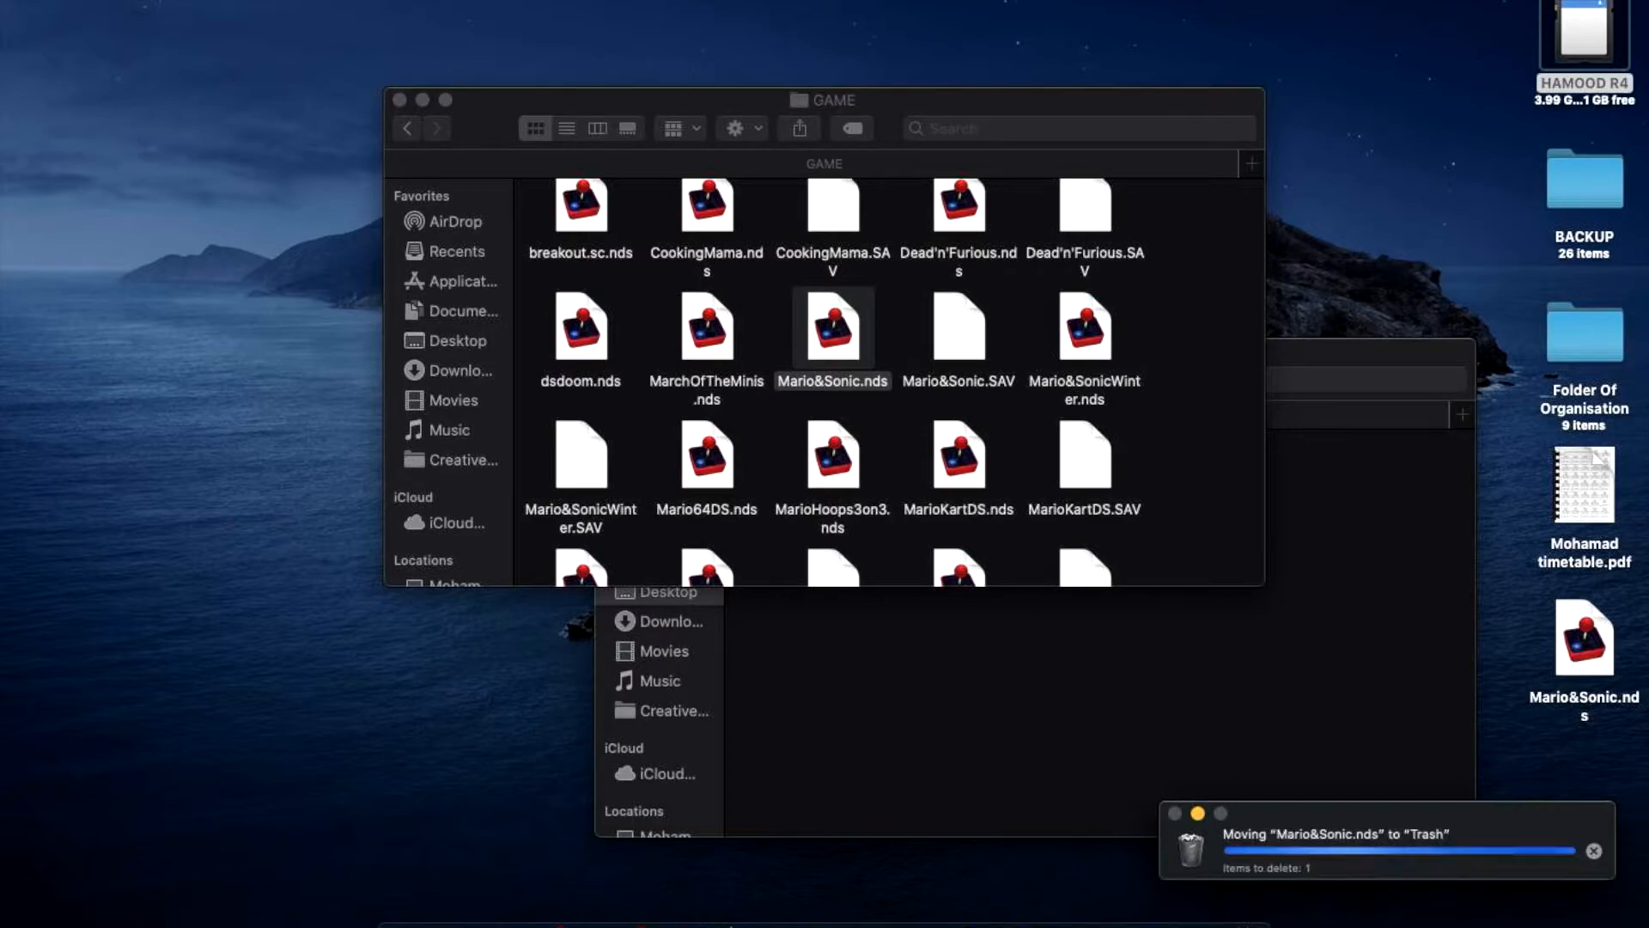